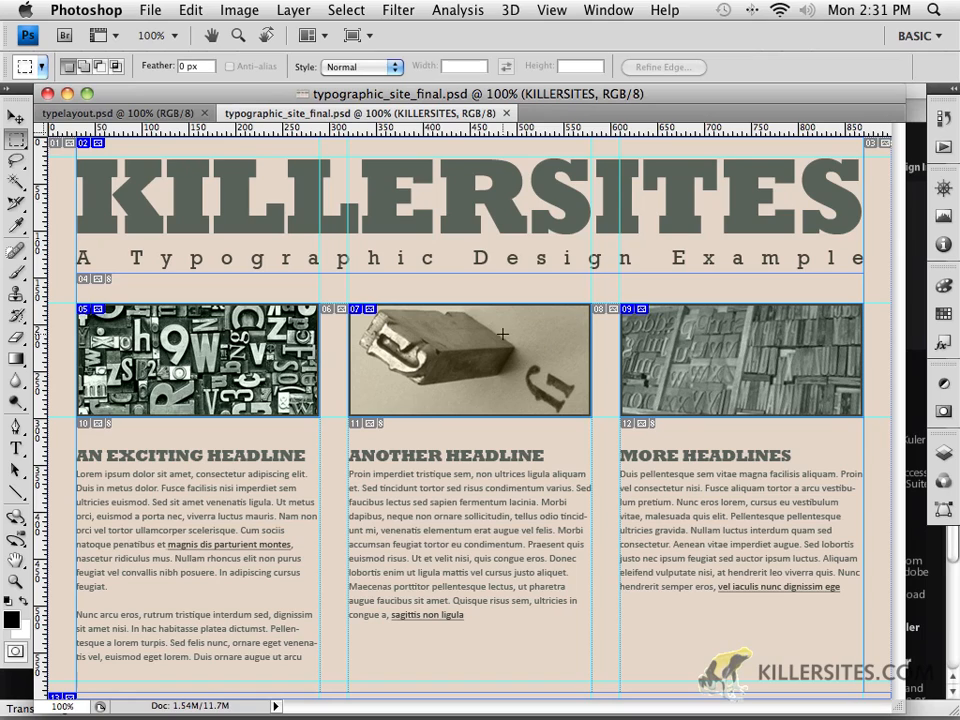
mouse_move(400, 344)
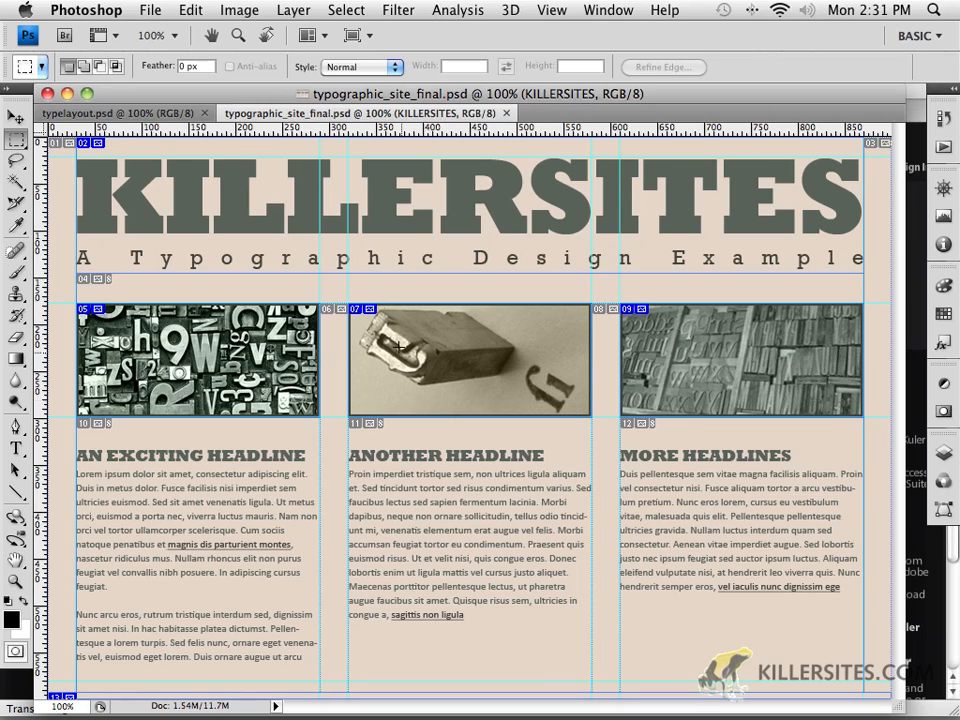
mouse_move(260, 112)
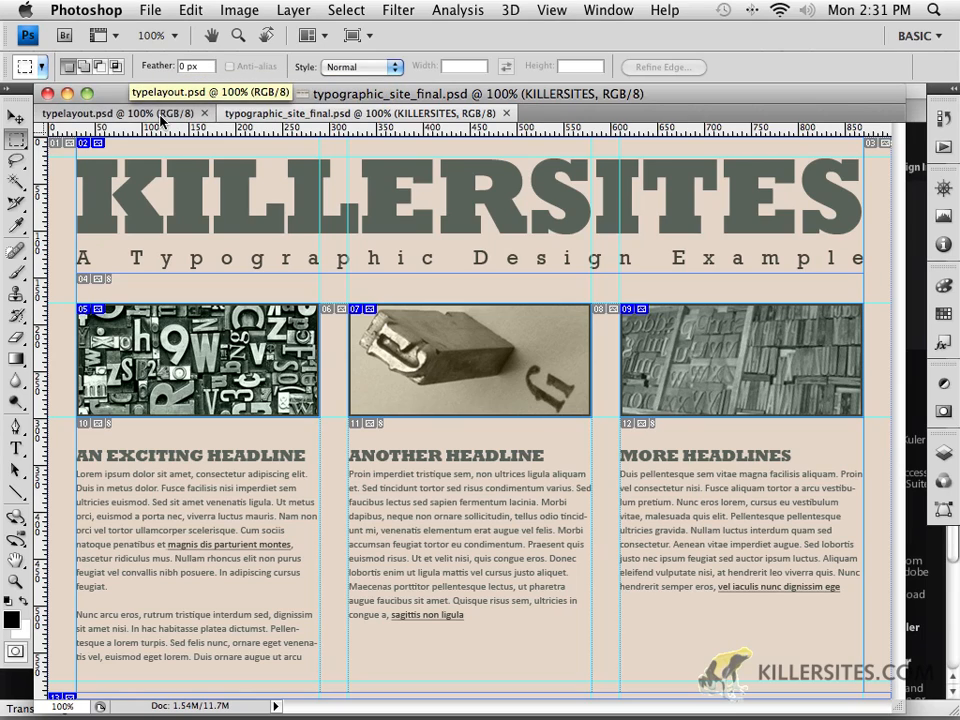
Flip between the blank typelayout document and the finished typographic site design to compare them
click(116, 112)
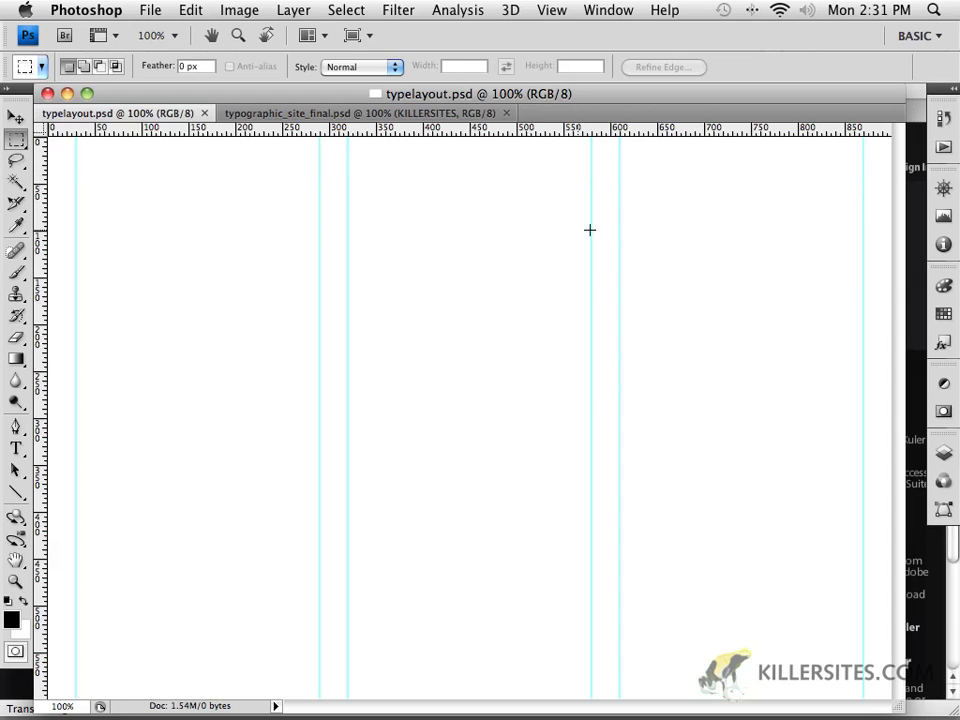
mouse_move(724, 272)
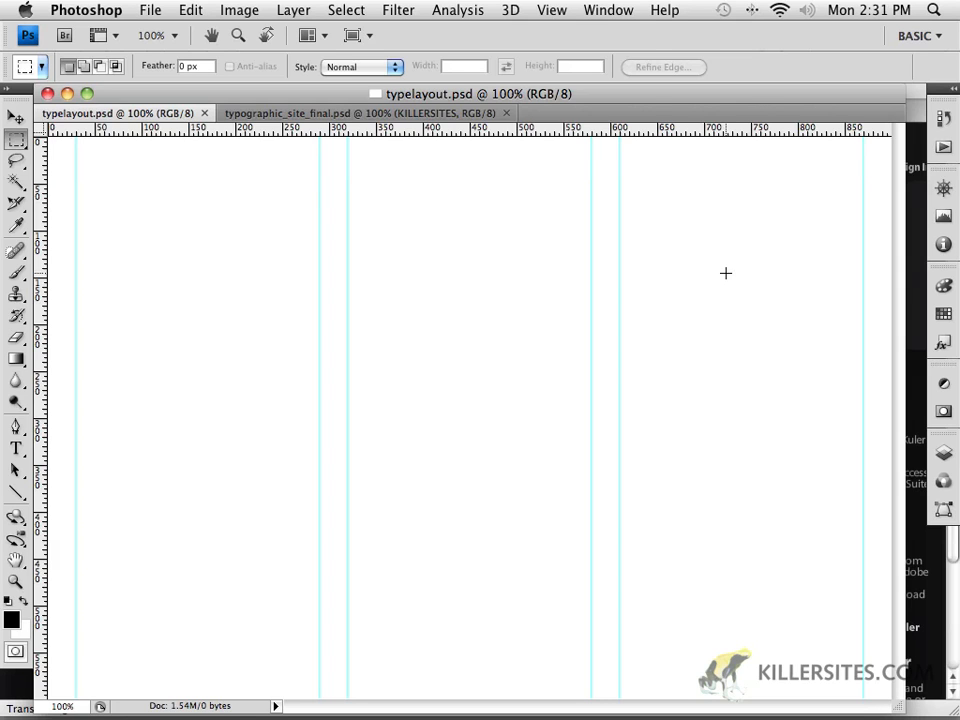
click(364, 112)
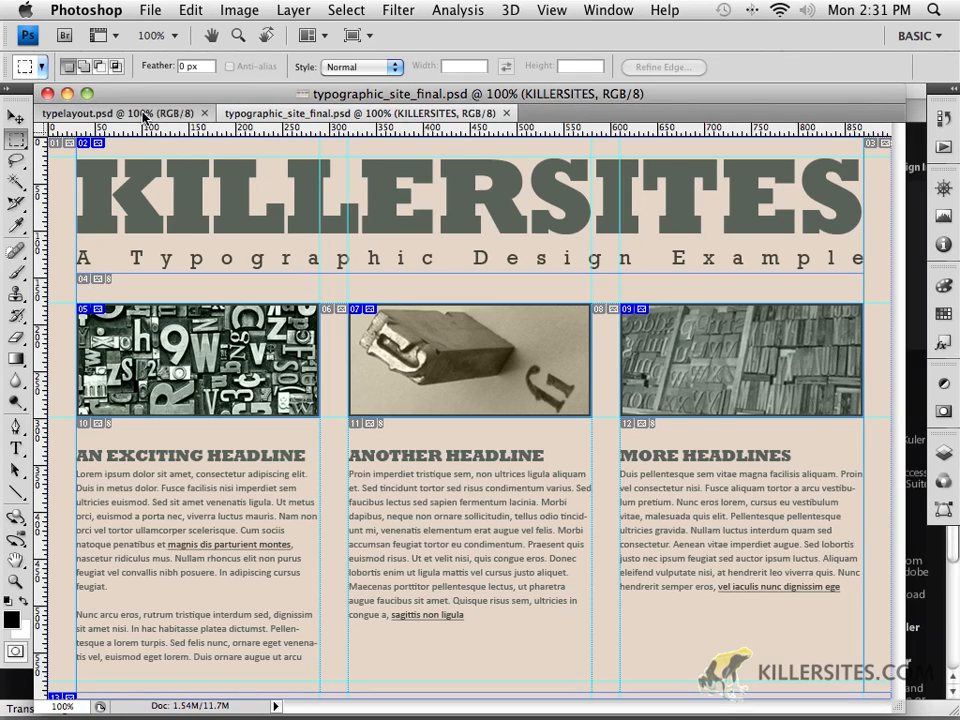
click(116, 112)
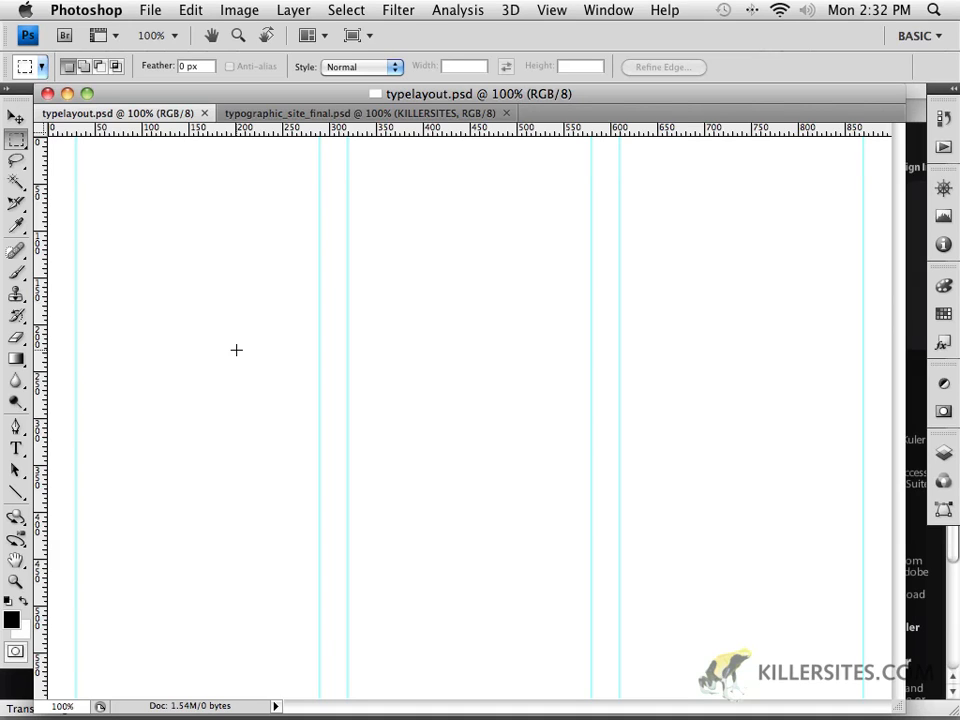
click(364, 112)
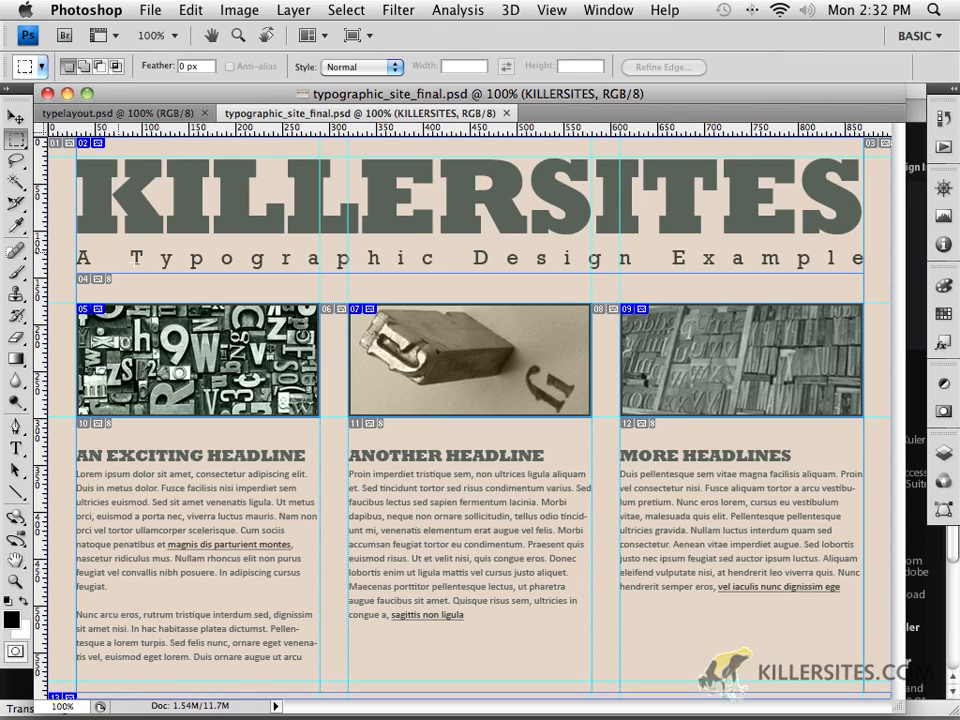
With the Move tool active, close typelayout.psd and reopen it from File > Open Recent
click(16, 92)
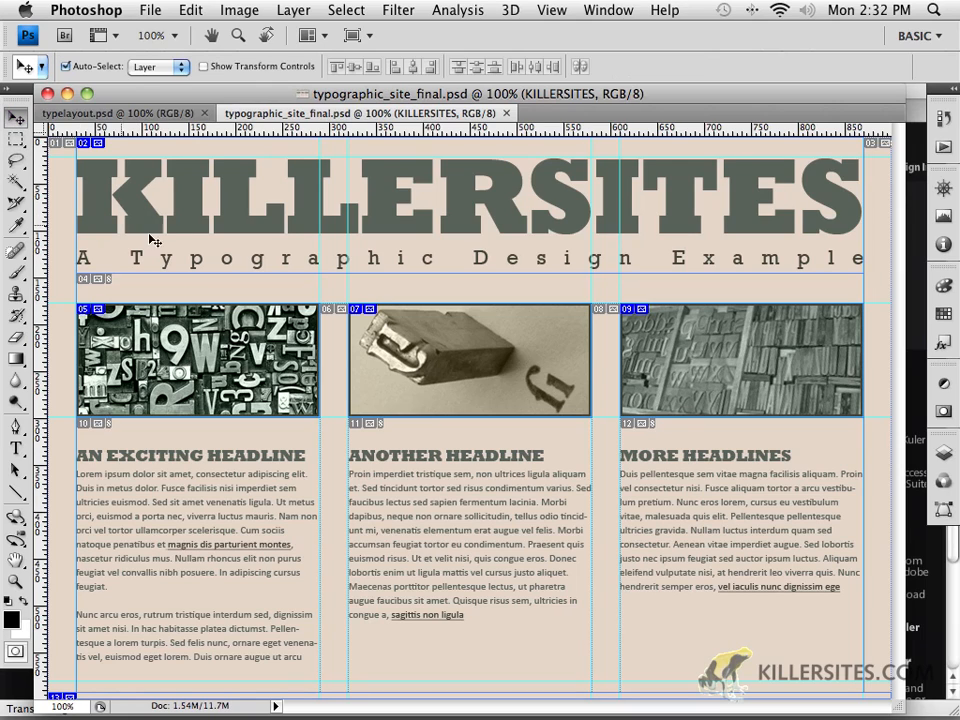
mouse_move(170, 248)
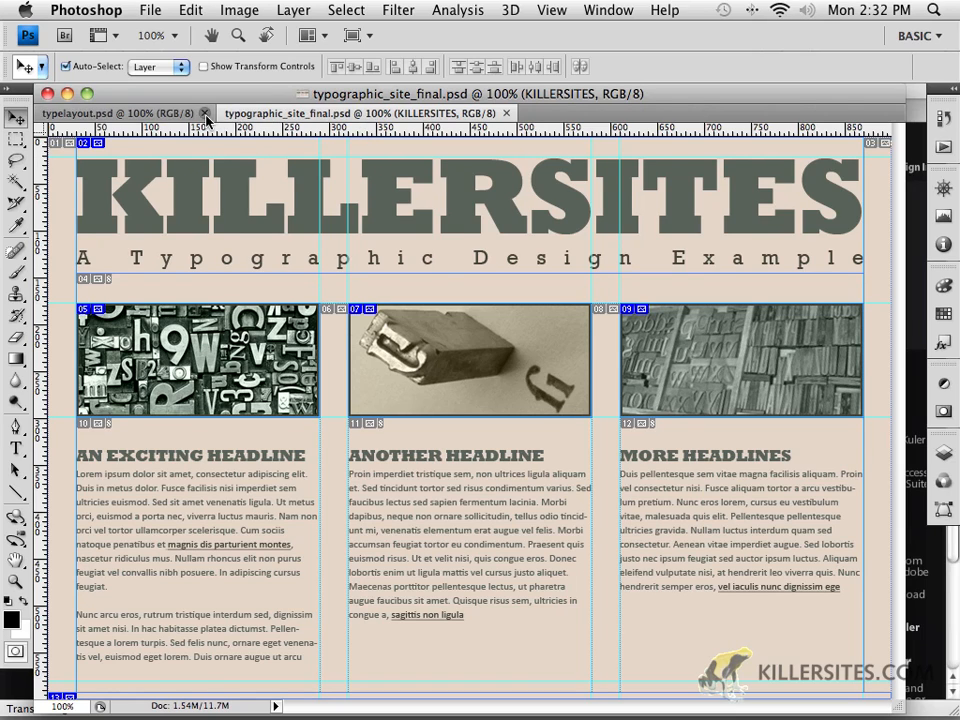
click(204, 112)
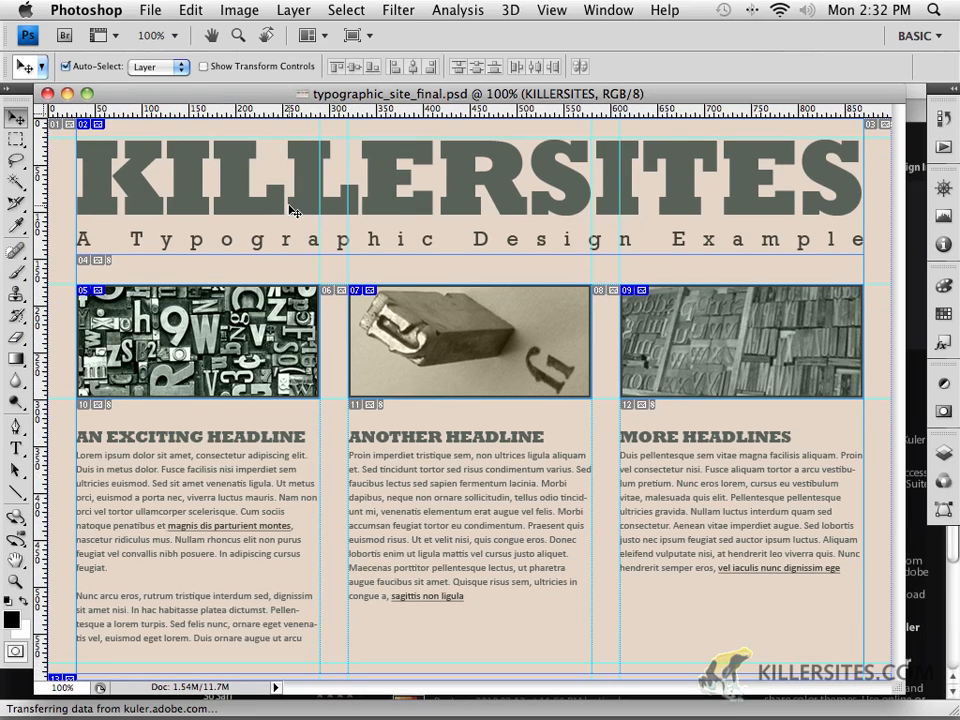
click(150, 10)
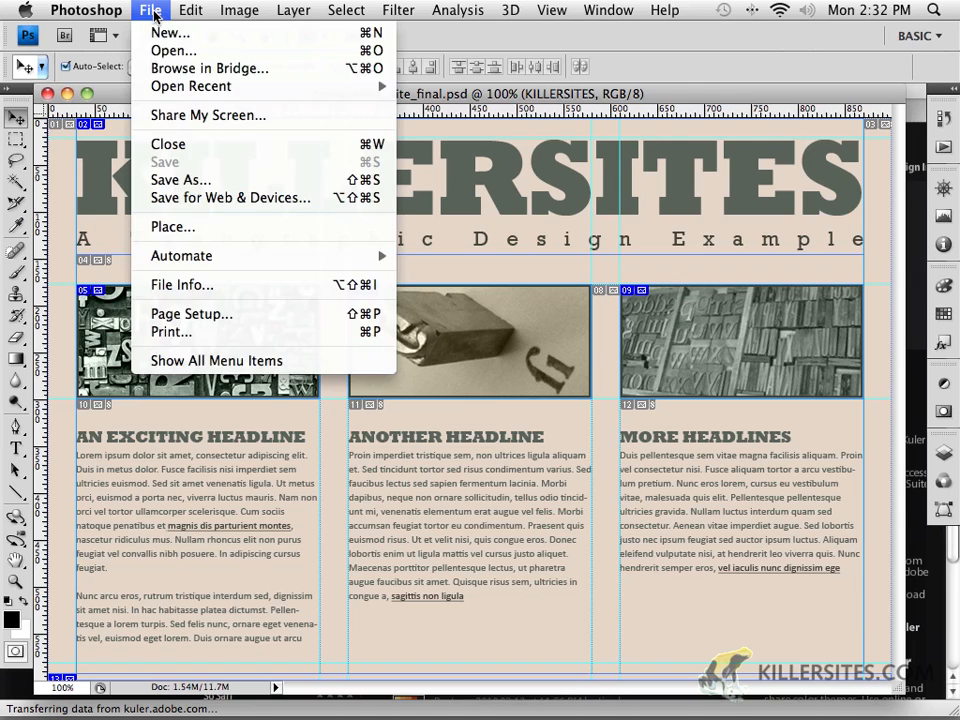
mouse_move(190, 86)
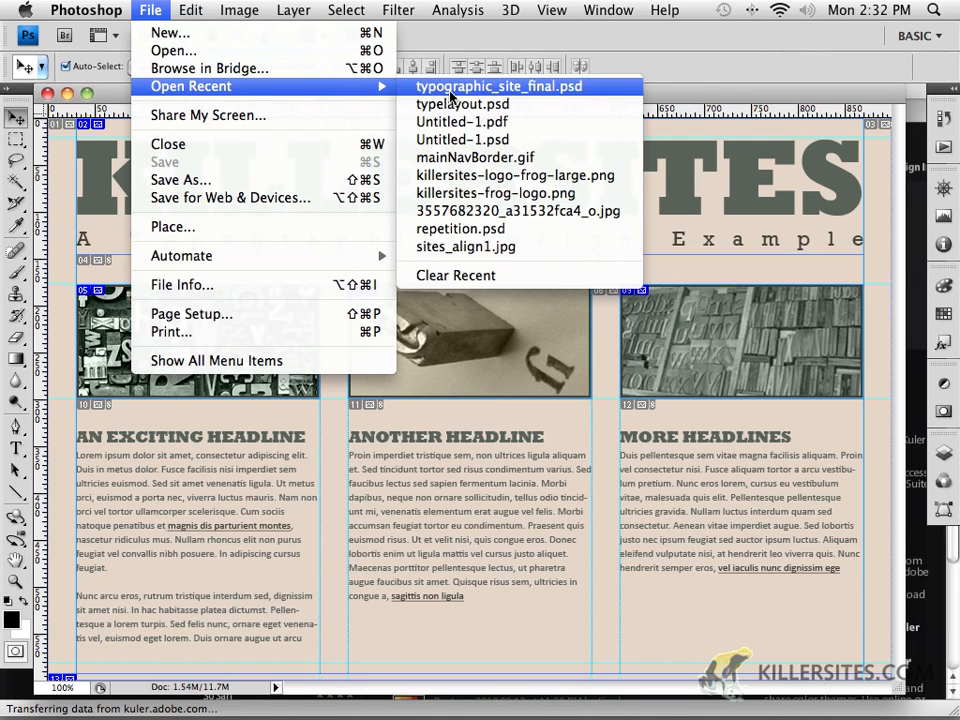
click(462, 104)
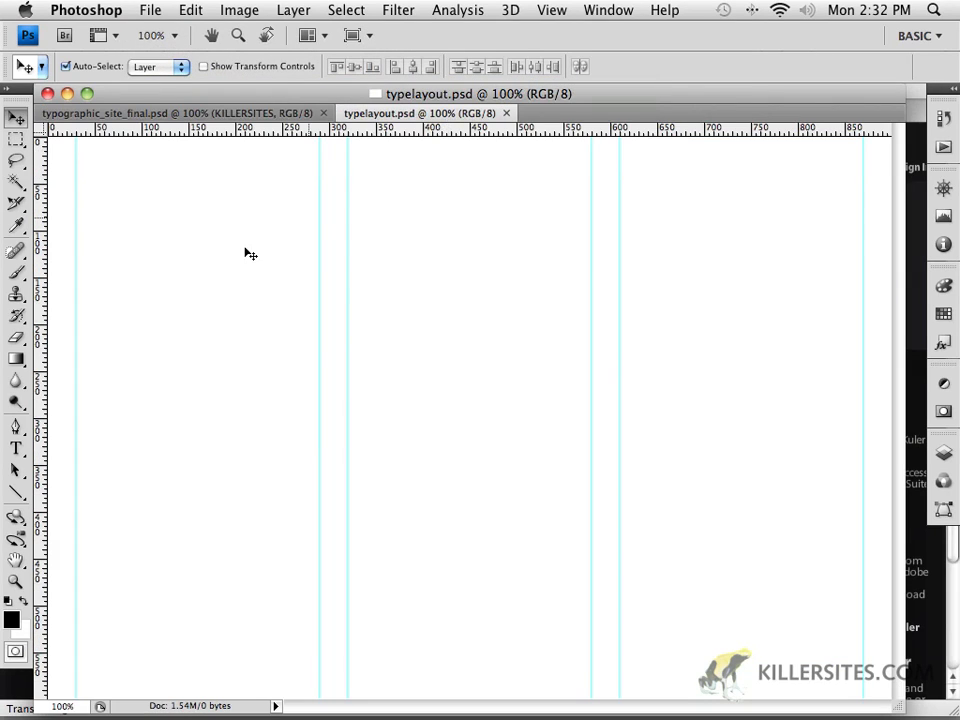
mouse_move(40, 596)
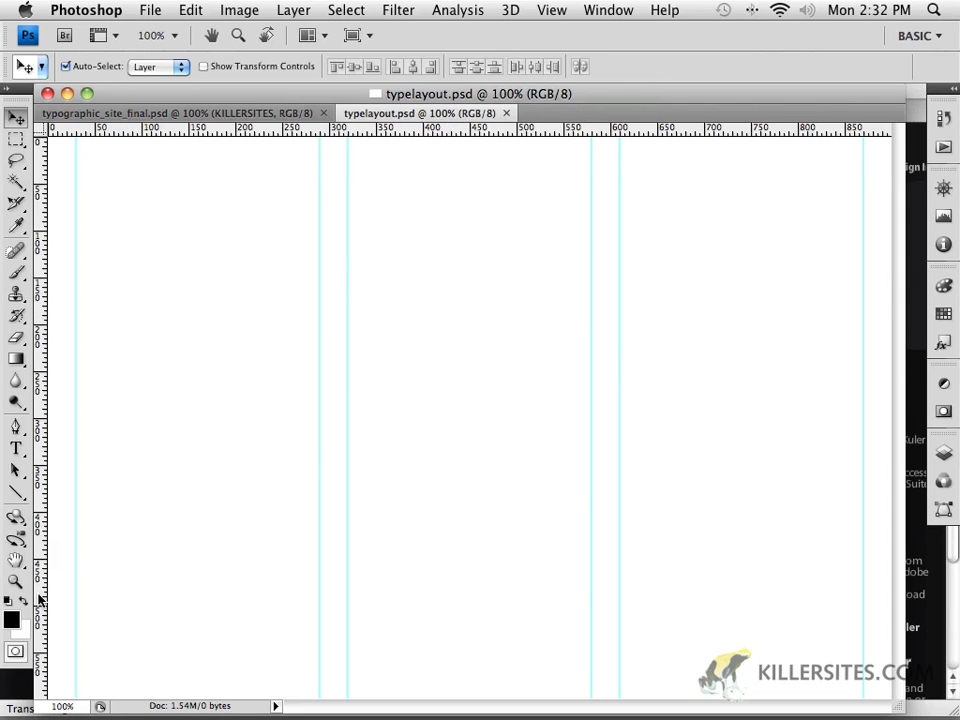
mouse_move(126, 340)
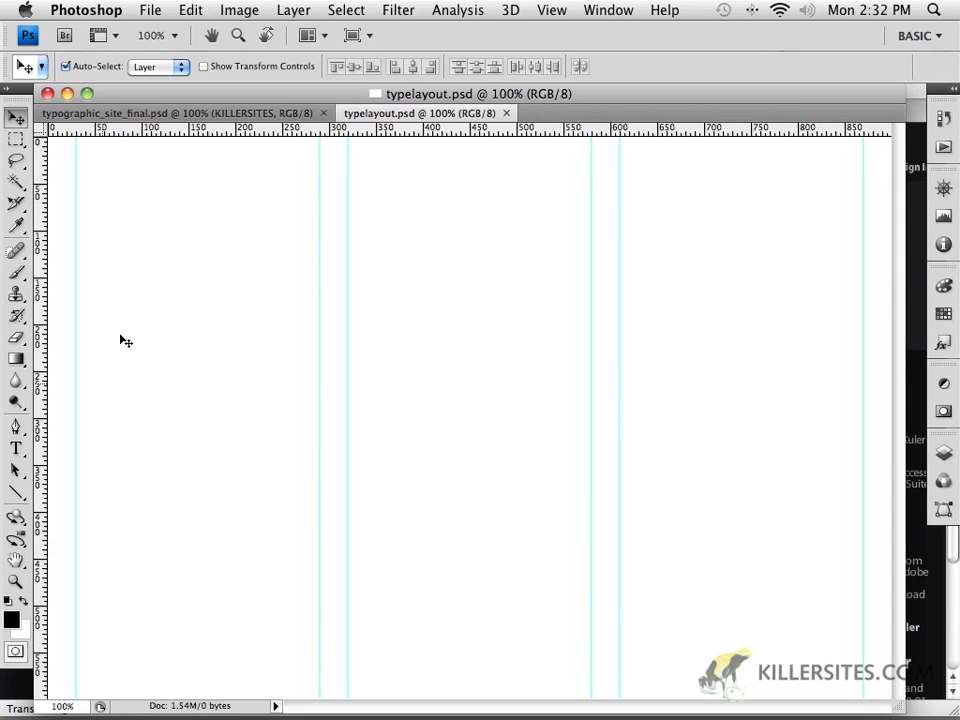
click(190, 112)
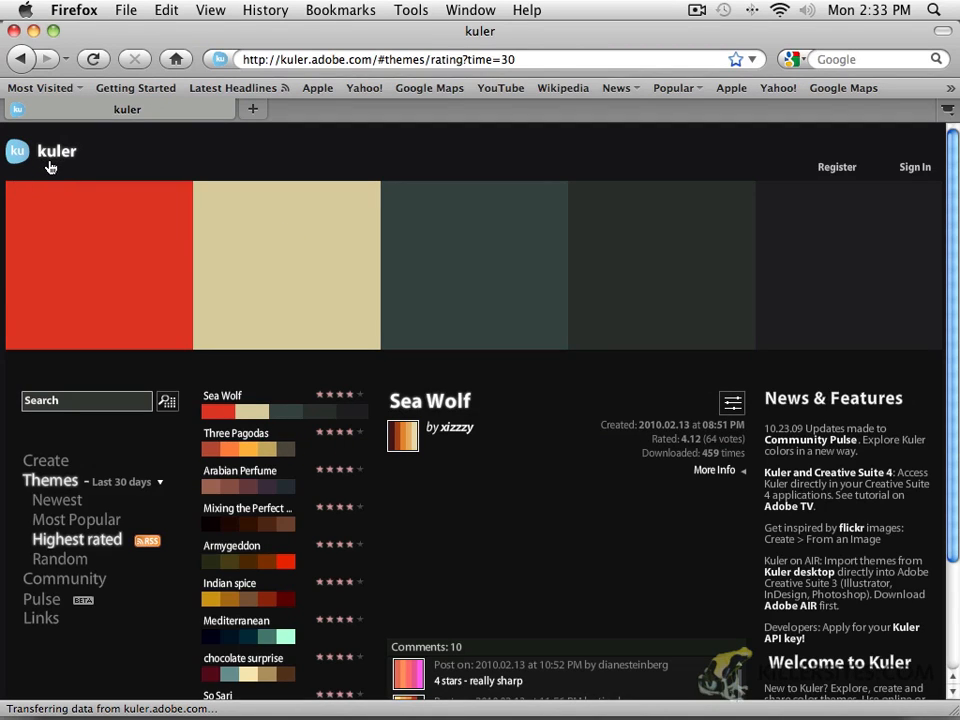
mouse_move(122, 174)
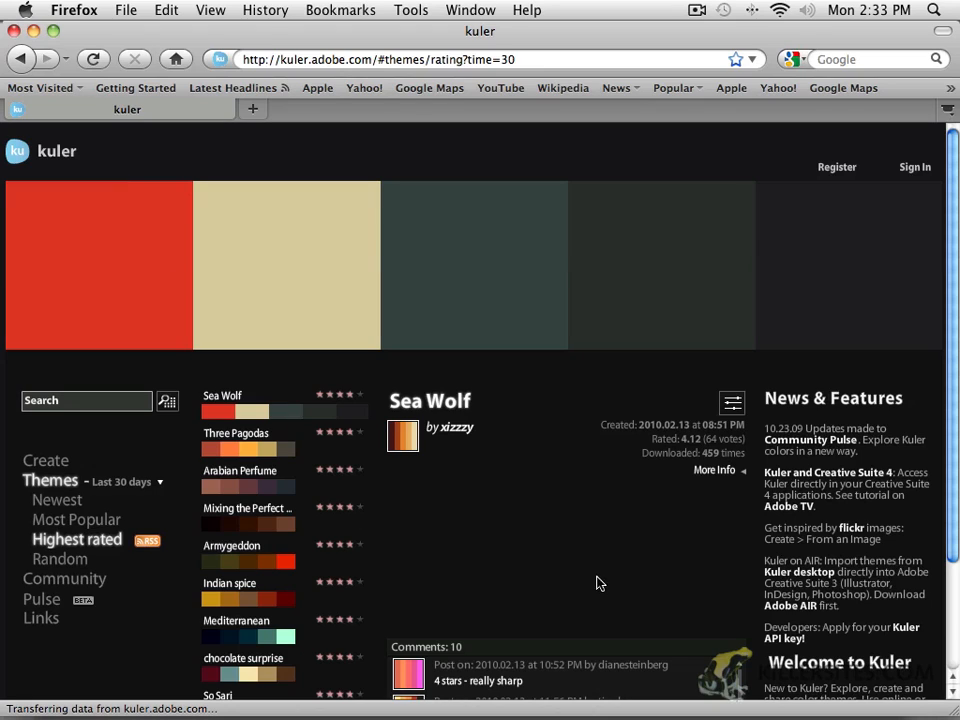
mouse_move(944, 76)
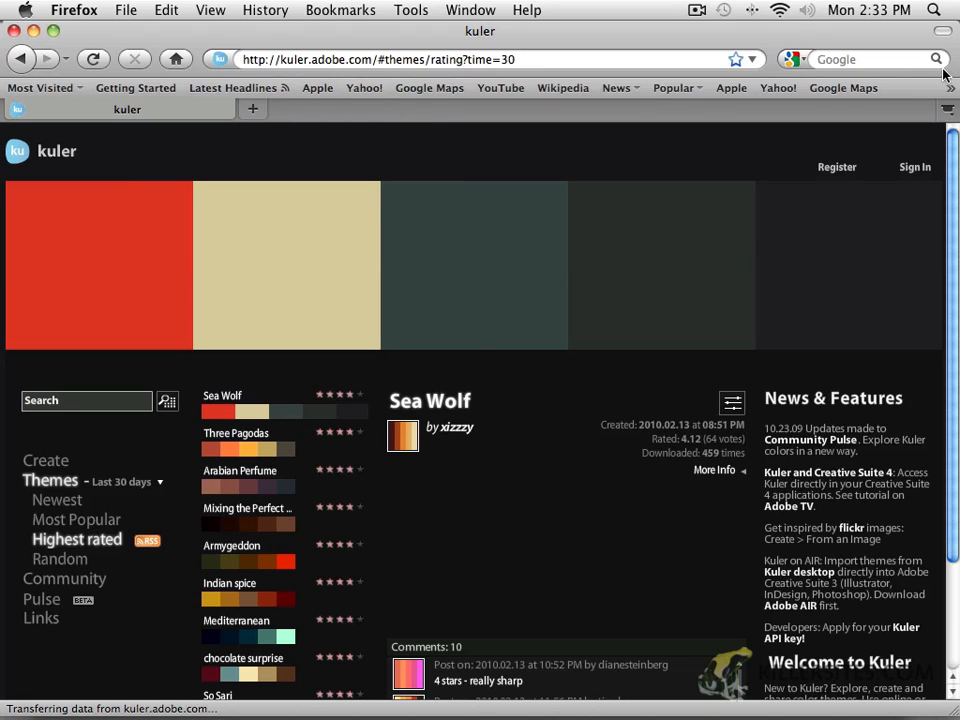
mouse_move(838, 60)
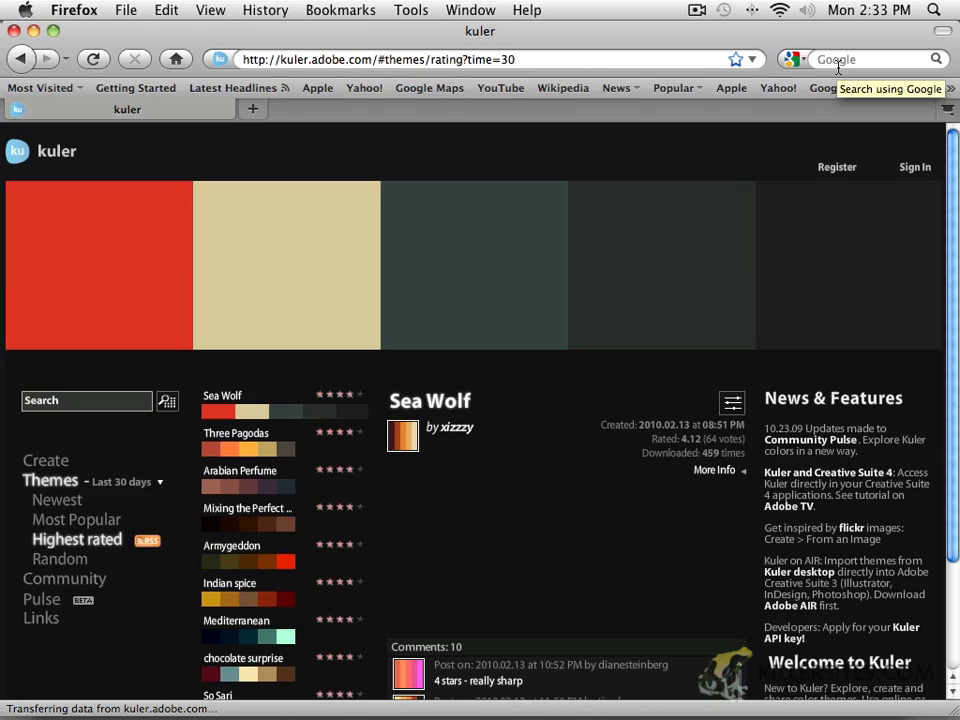
mouse_move(276, 80)
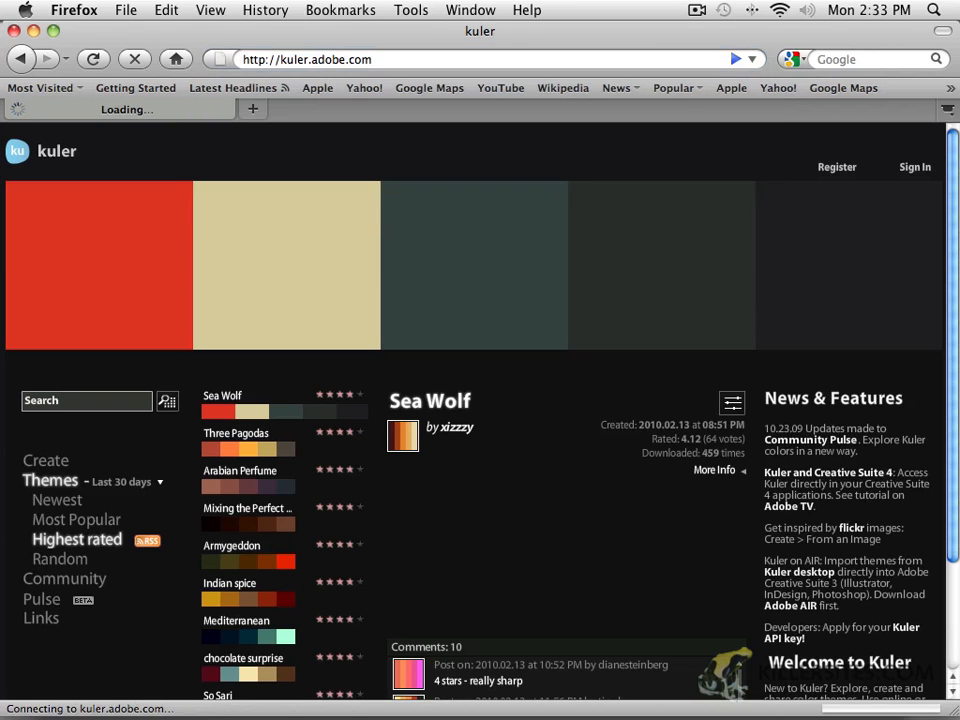
click(76, 540)
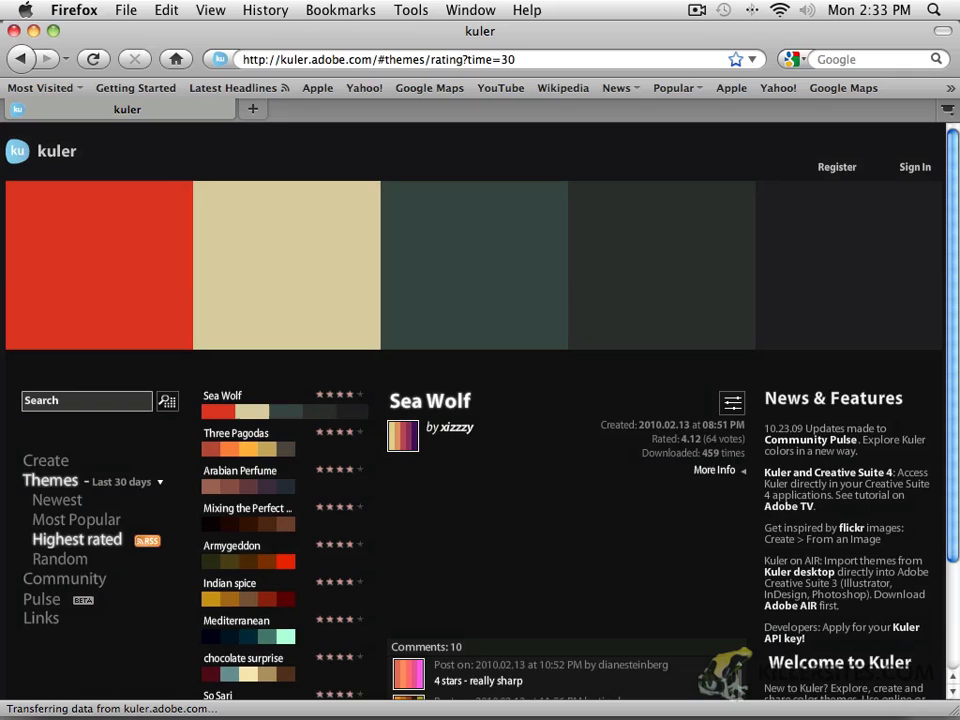
mouse_move(520, 274)
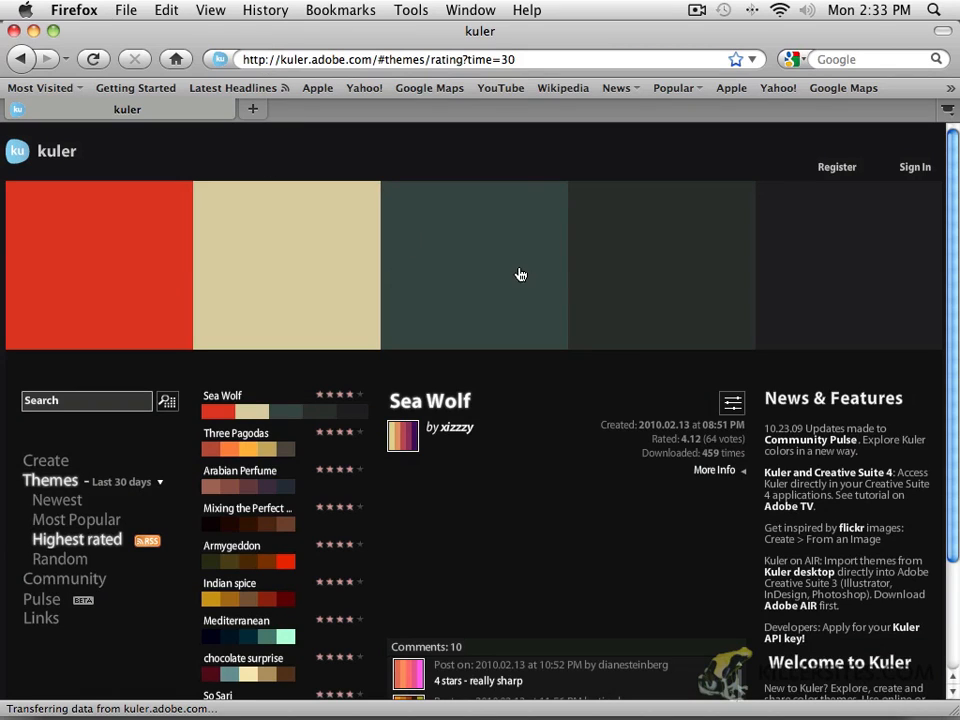
mouse_move(544, 596)
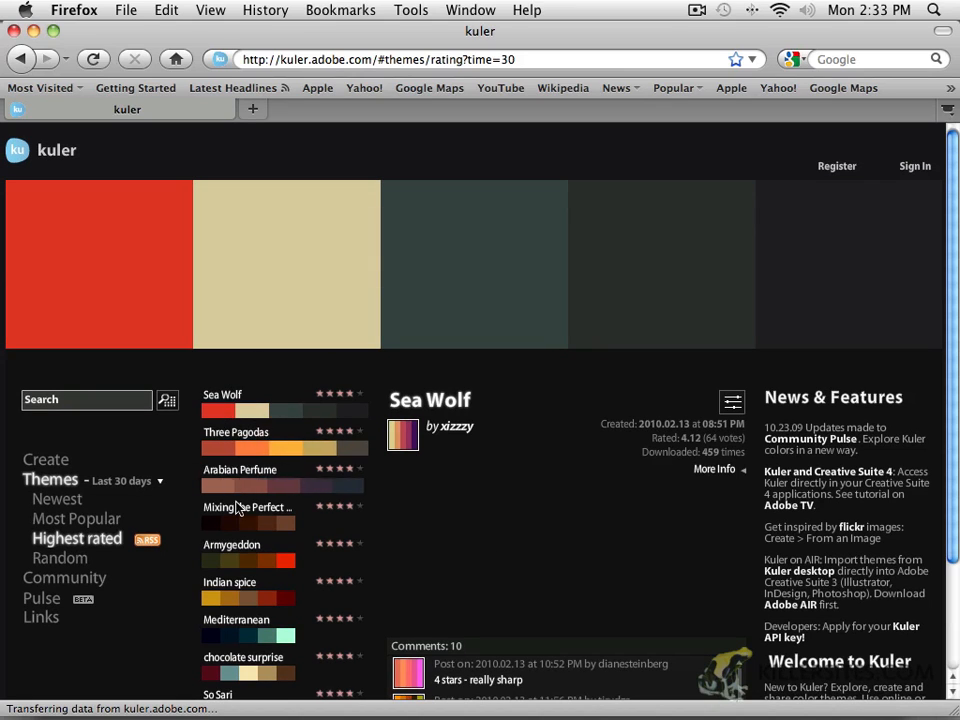
scroll(down, 3)
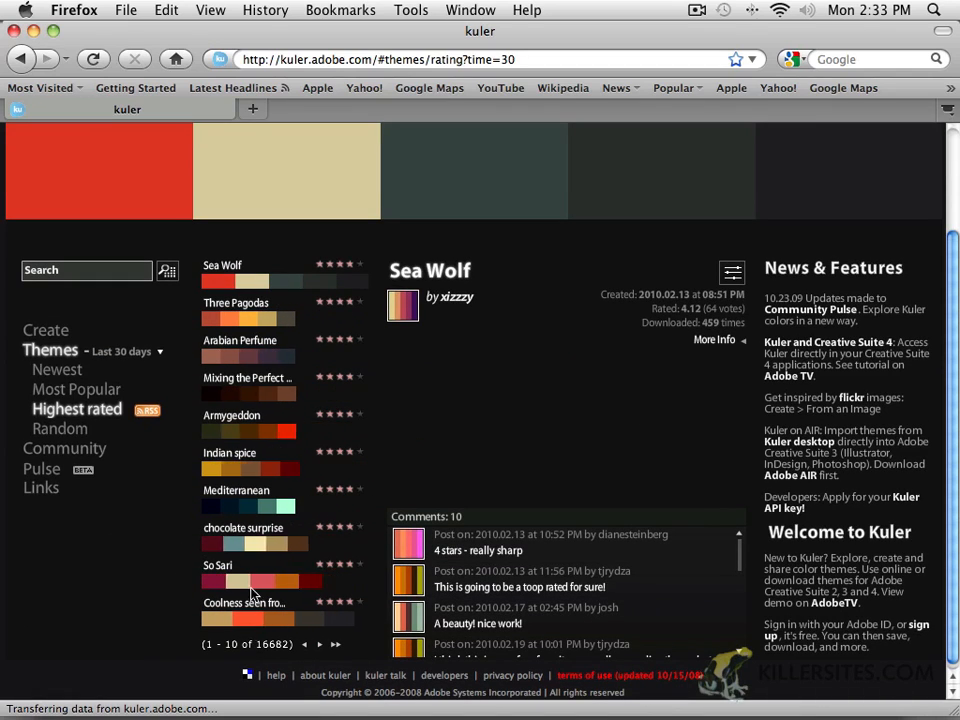
mouse_move(288, 296)
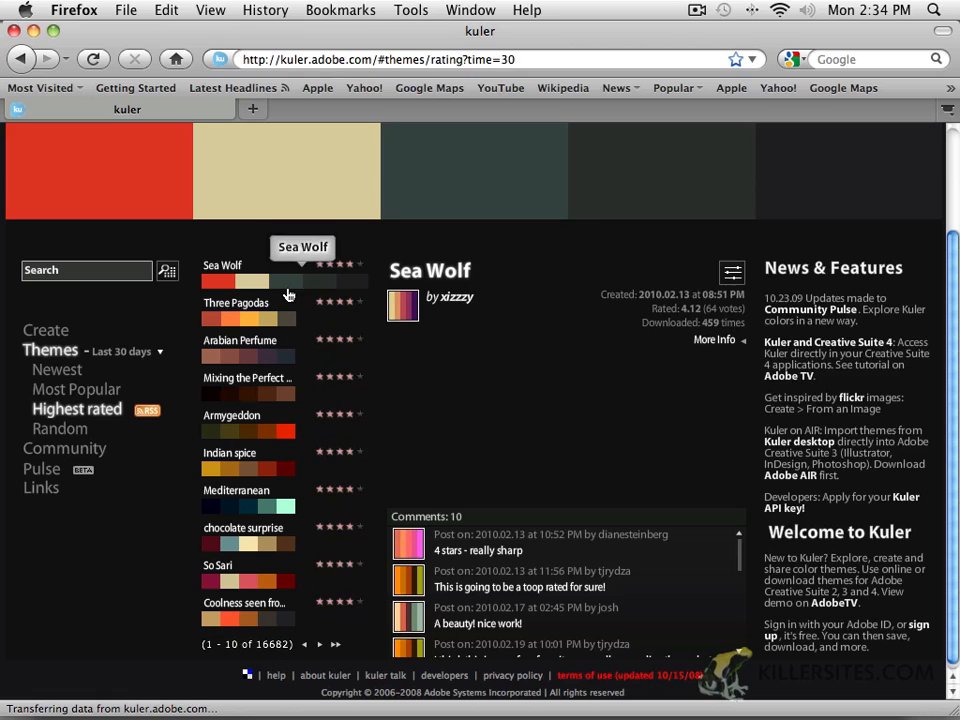
mouse_move(356, 272)
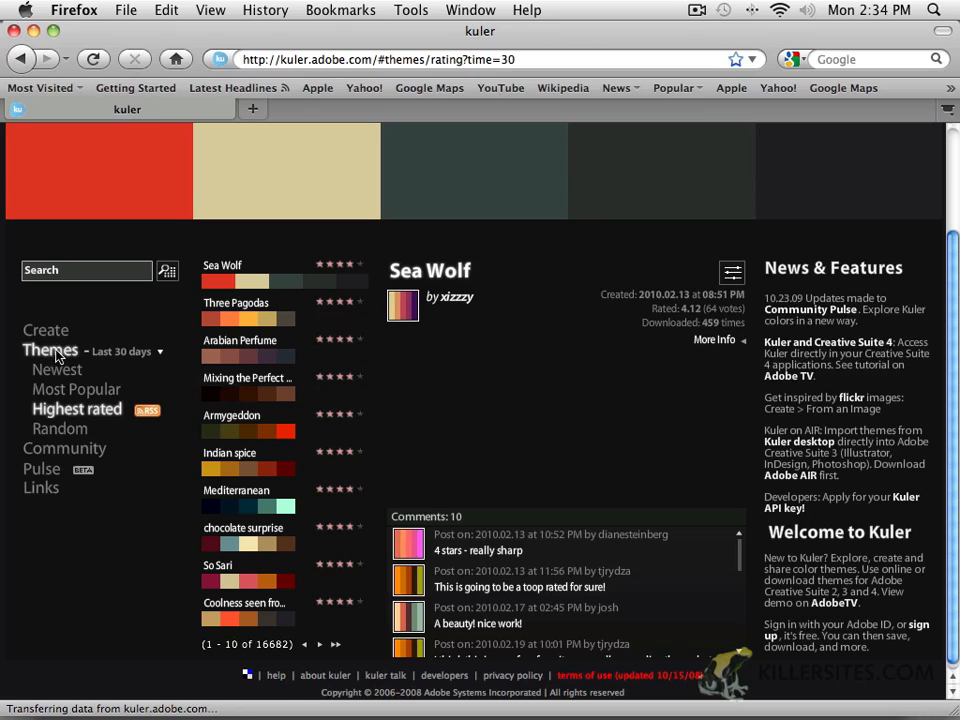
mouse_move(98, 362)
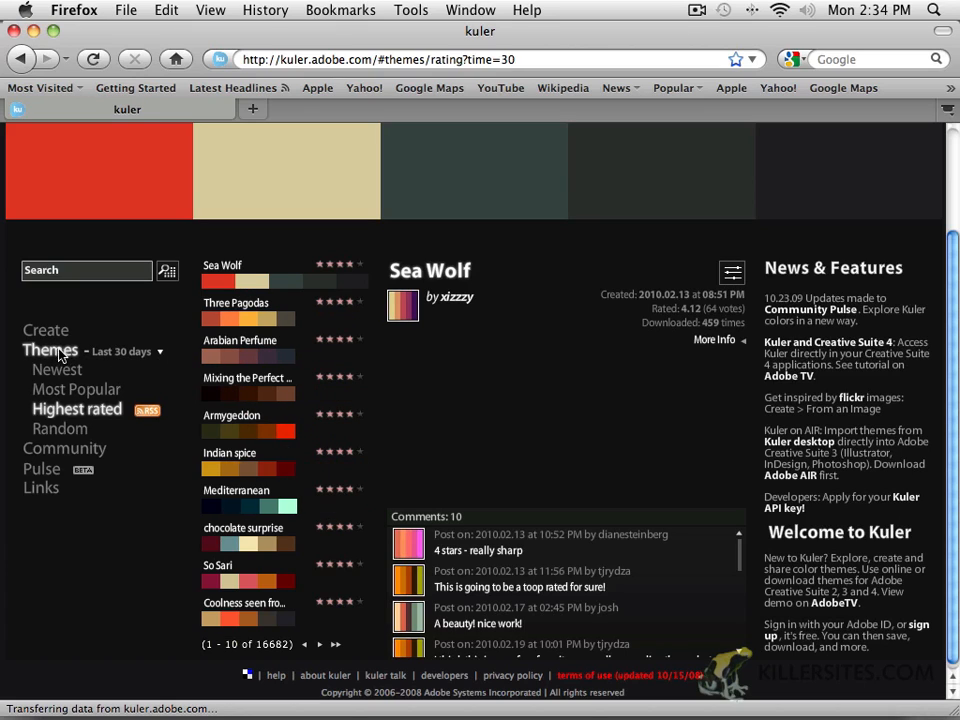
mouse_move(62, 368)
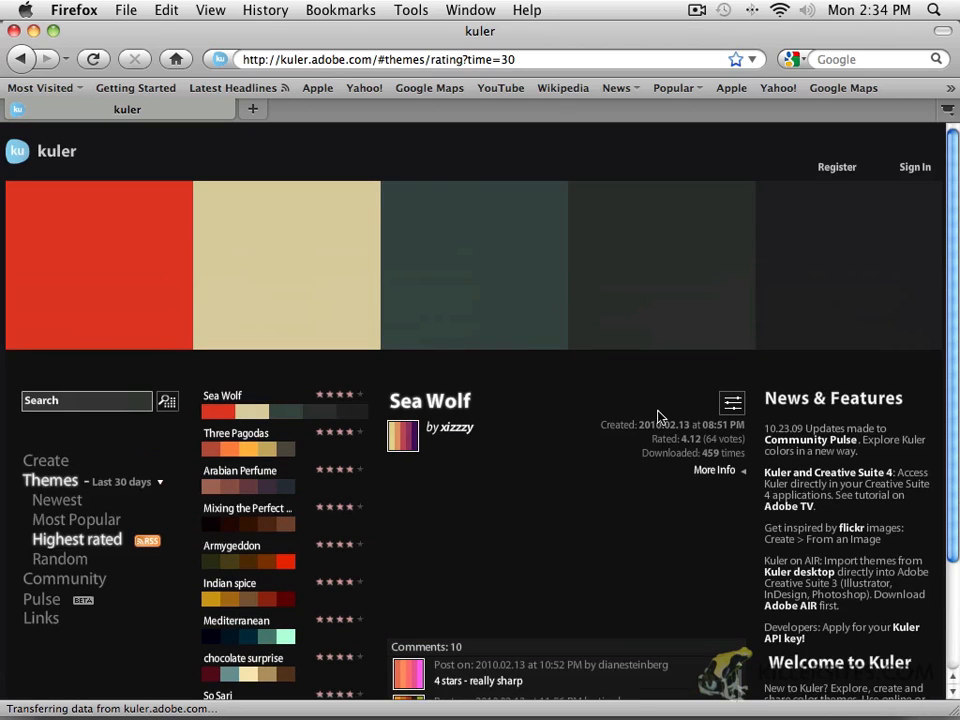
mouse_move(438, 434)
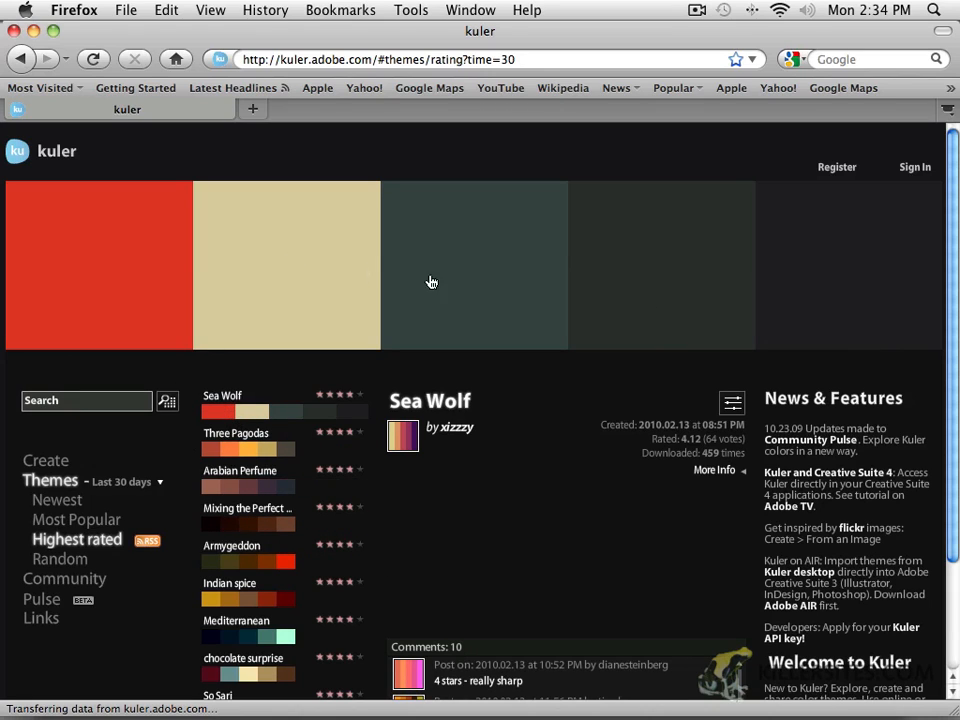
mouse_move(508, 616)
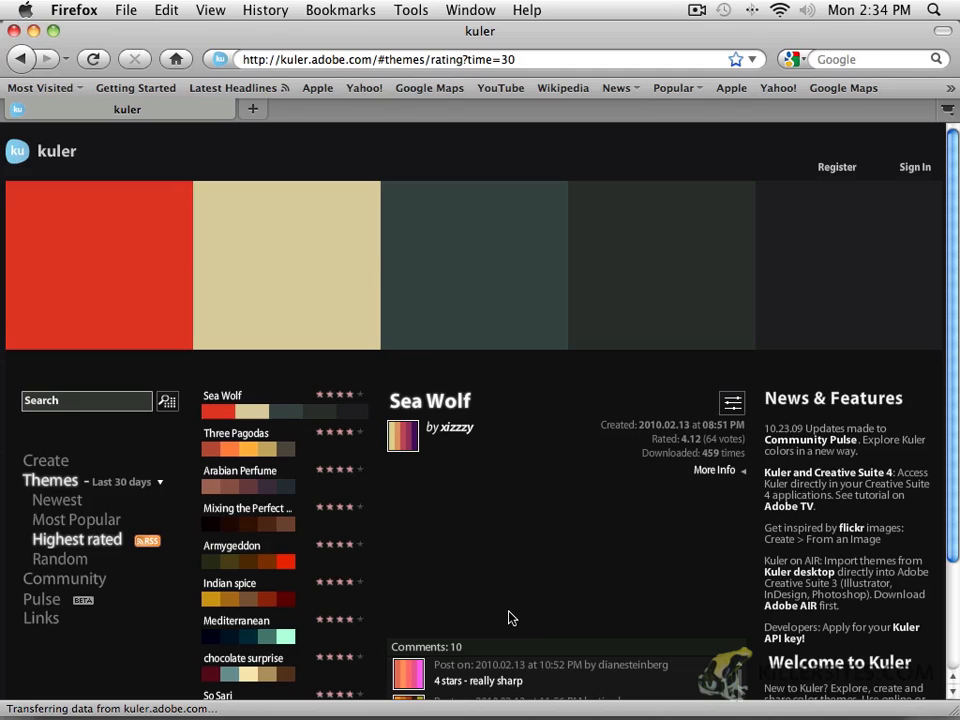
mouse_move(596, 516)
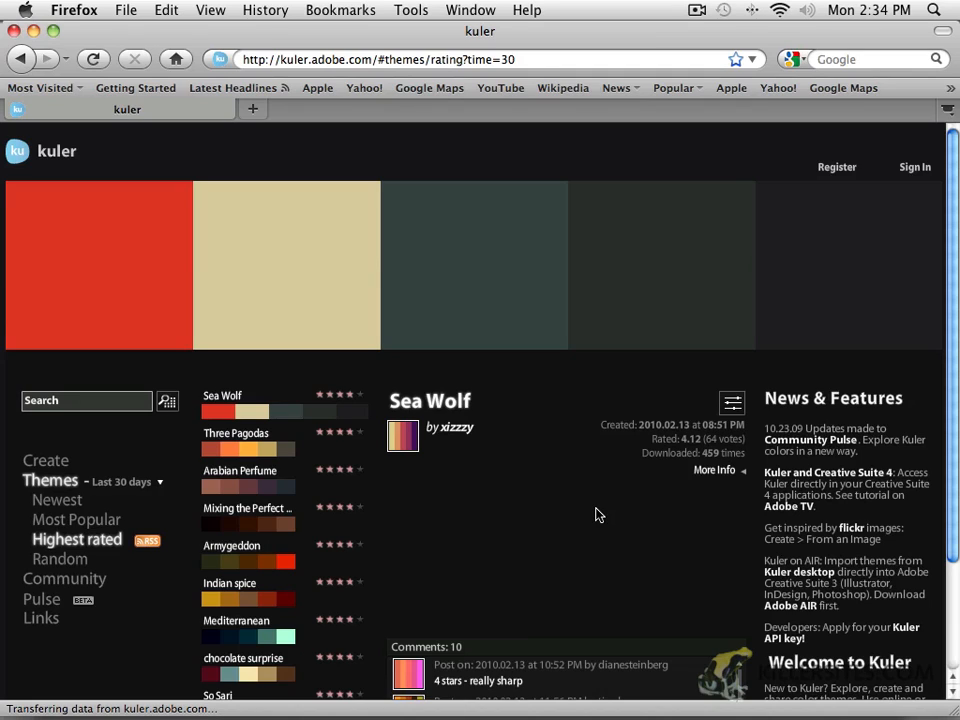
mouse_move(856, 114)
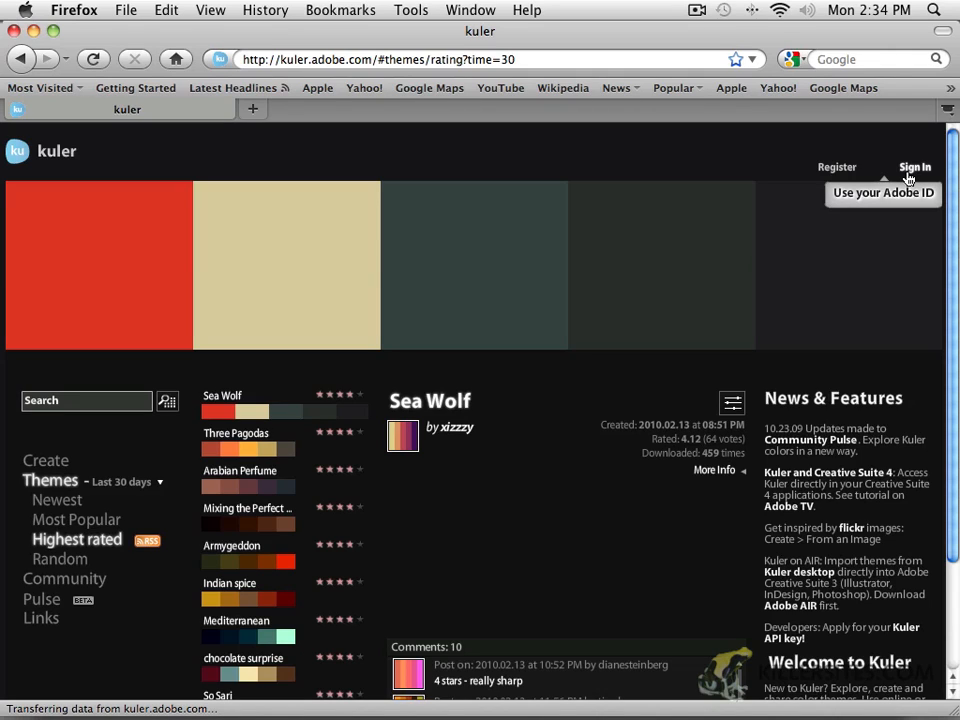
mouse_move(836, 168)
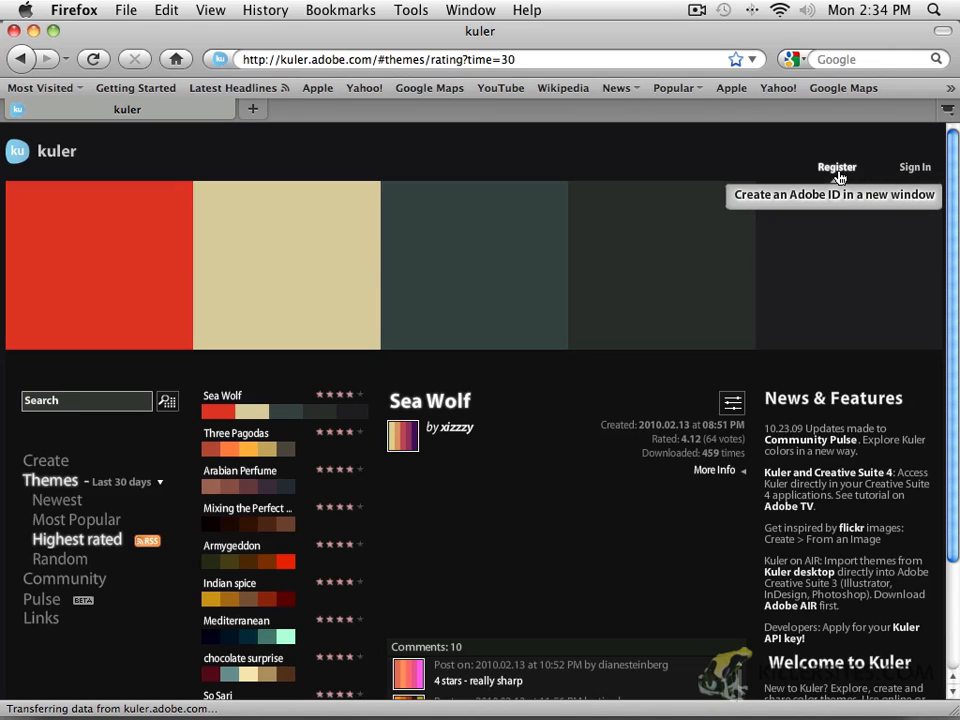
mouse_move(874, 174)
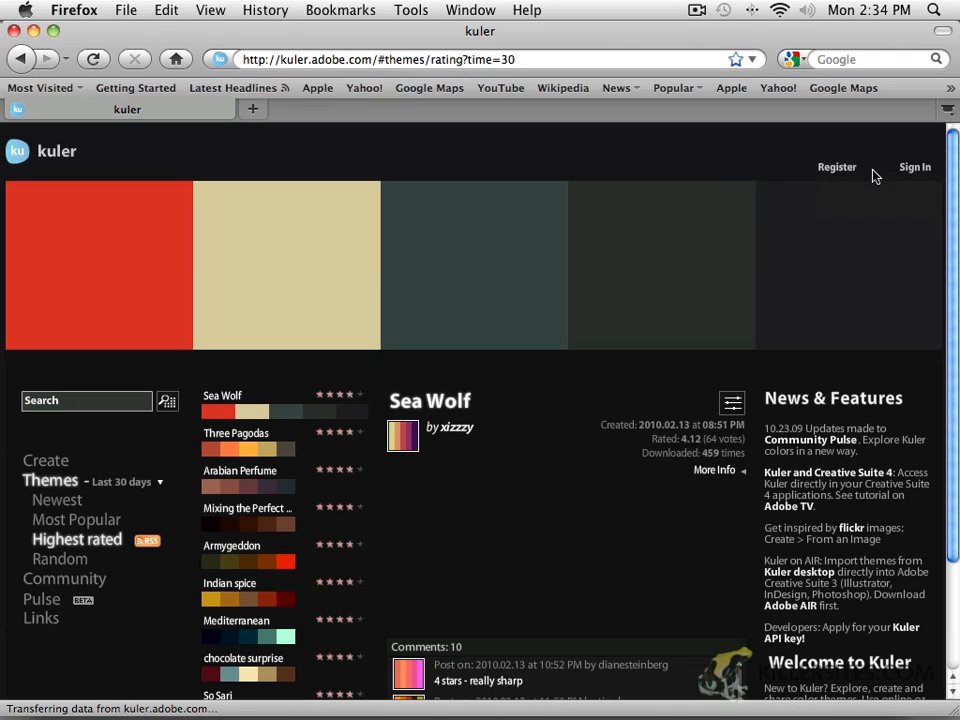
mouse_move(836, 168)
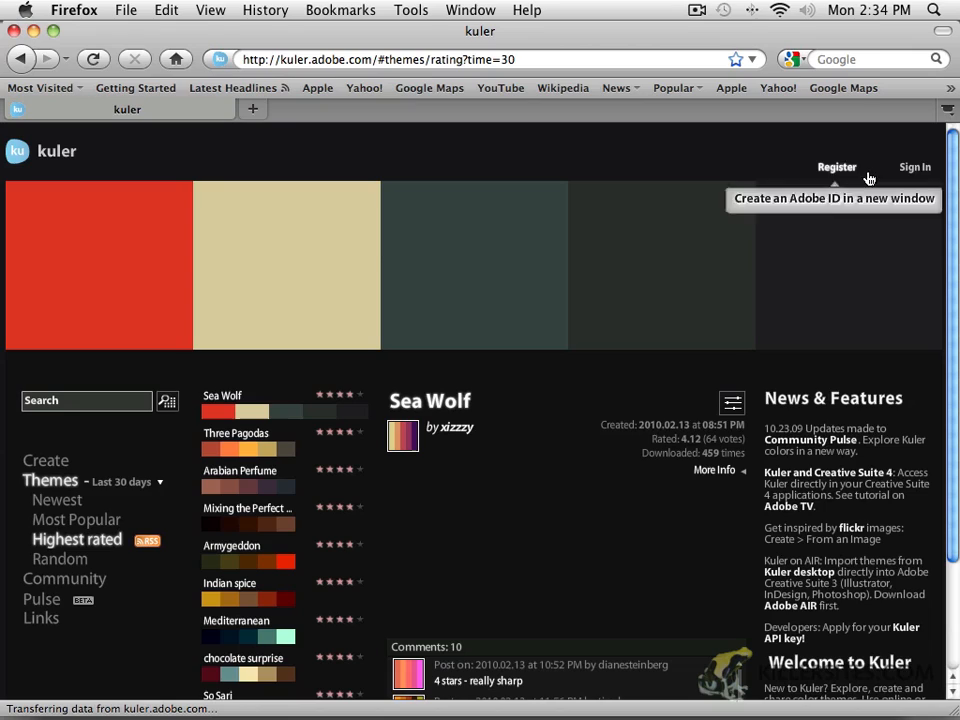
mouse_move(914, 168)
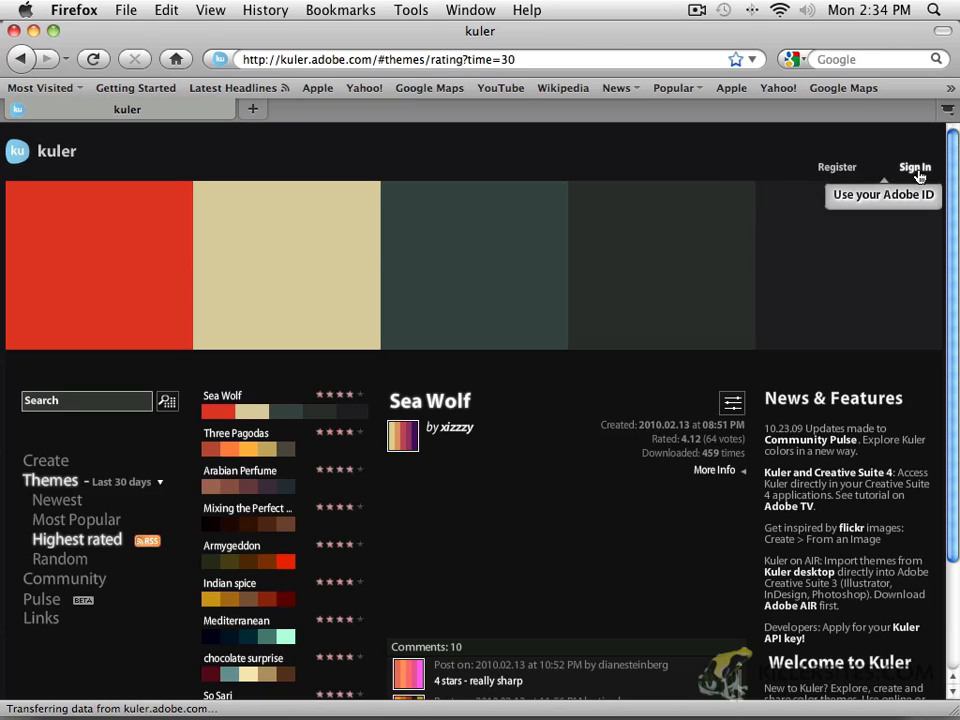
mouse_move(808, 272)
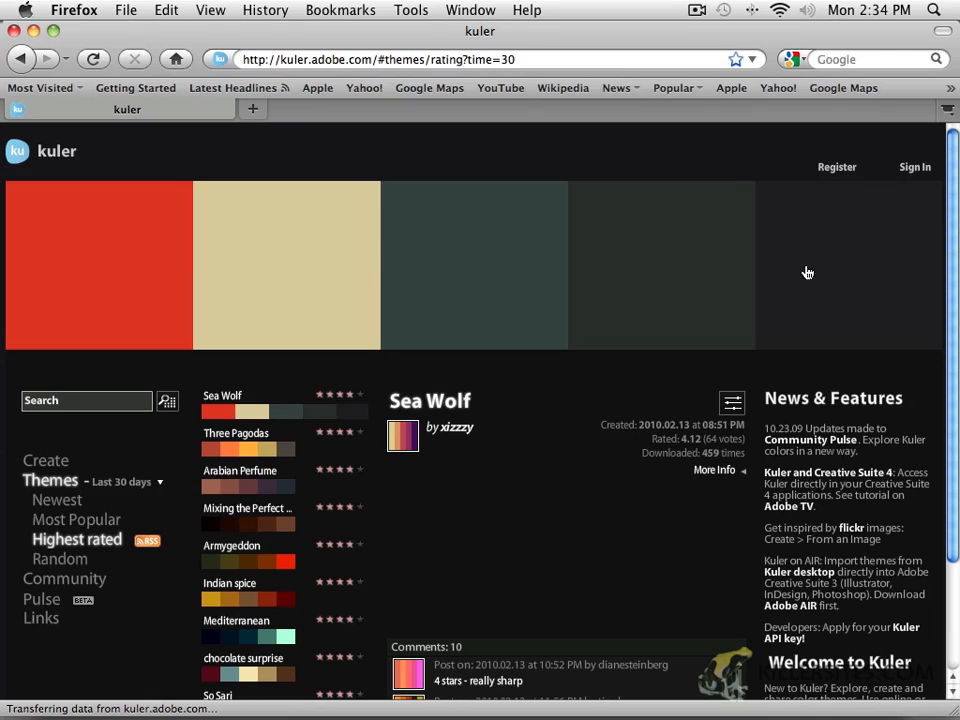
mouse_move(660, 414)
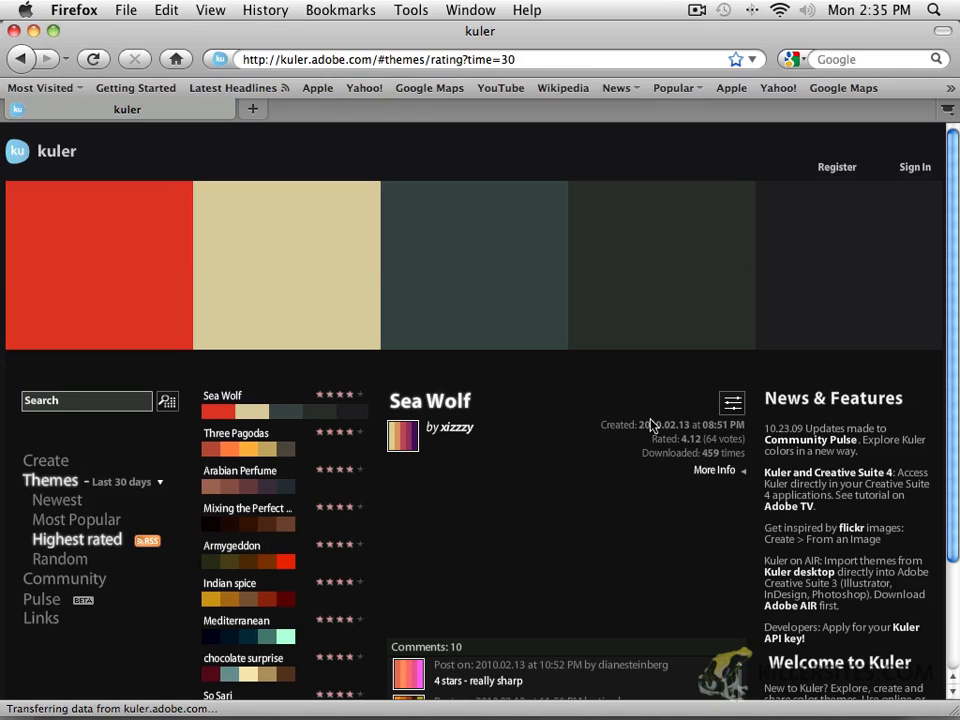
mouse_move(588, 430)
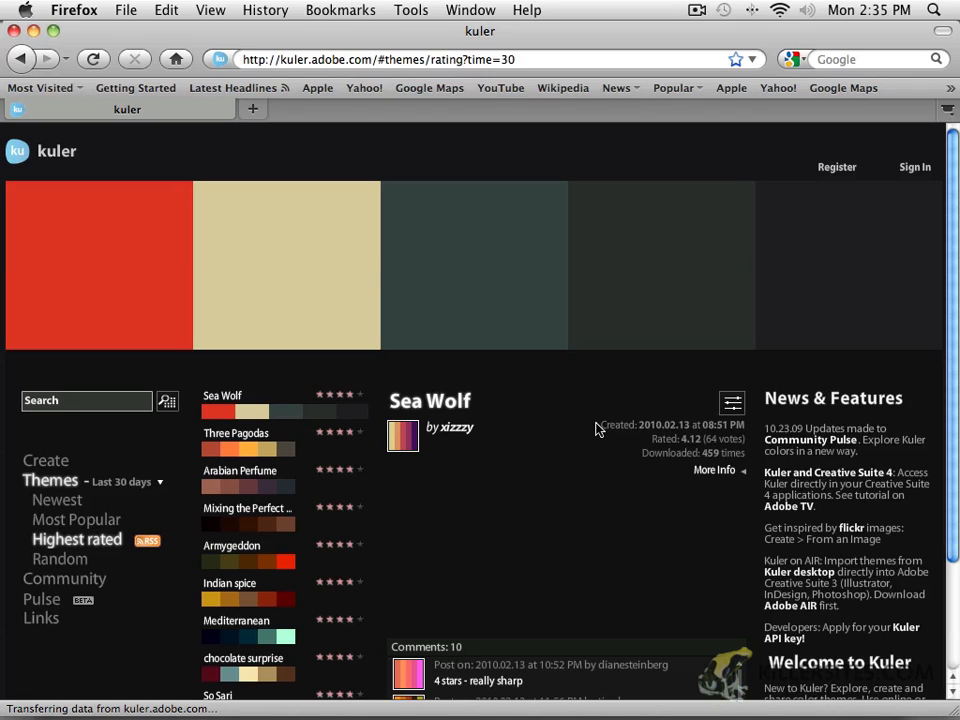
mouse_move(732, 404)
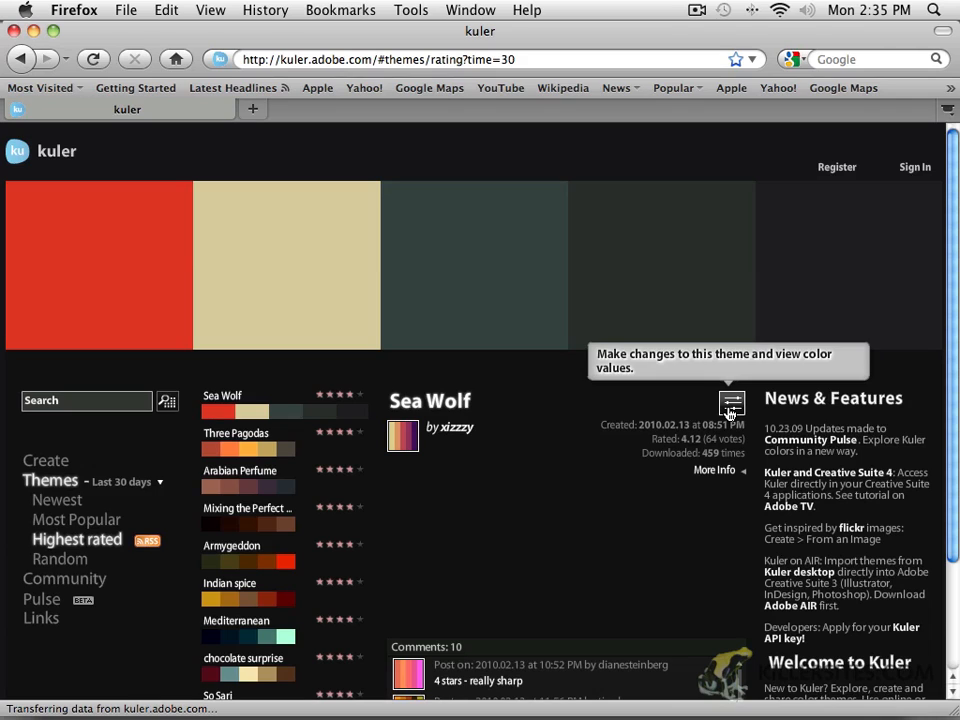
Open the Sea Wolf theme for editing and bring its HSV, RGB, CMYK, LAB and hex values into view
click(732, 404)
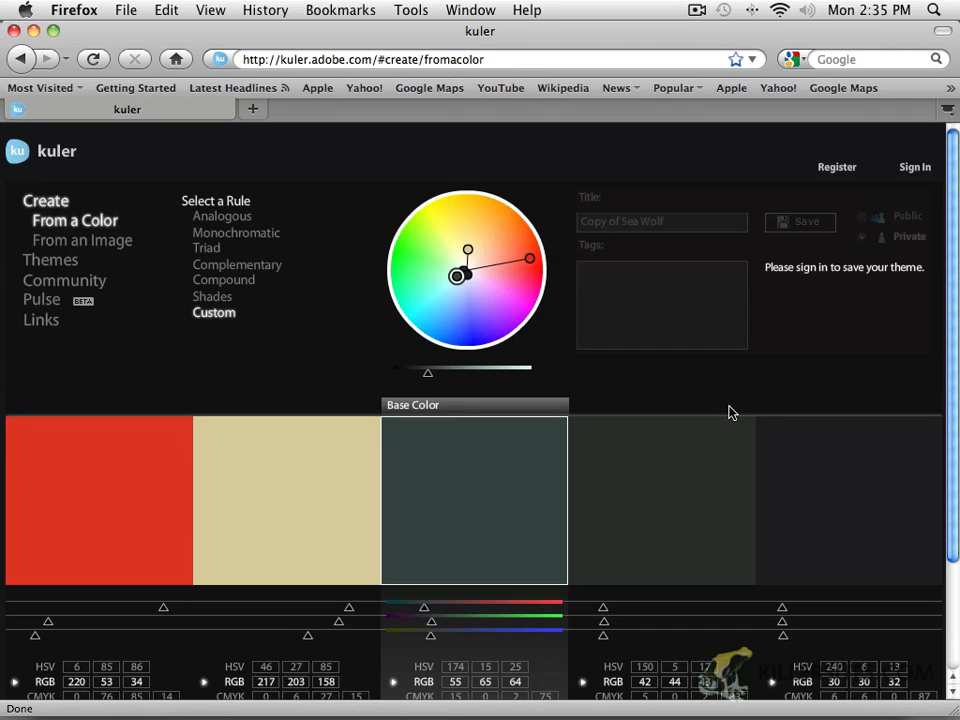
mouse_move(230, 346)
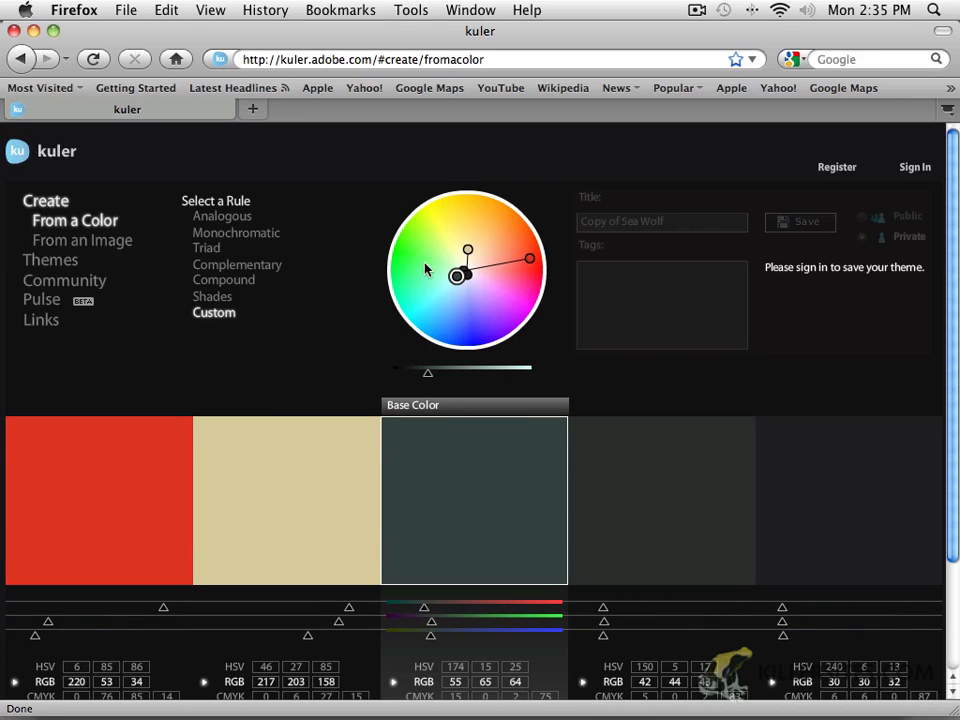
scroll(down, 3)
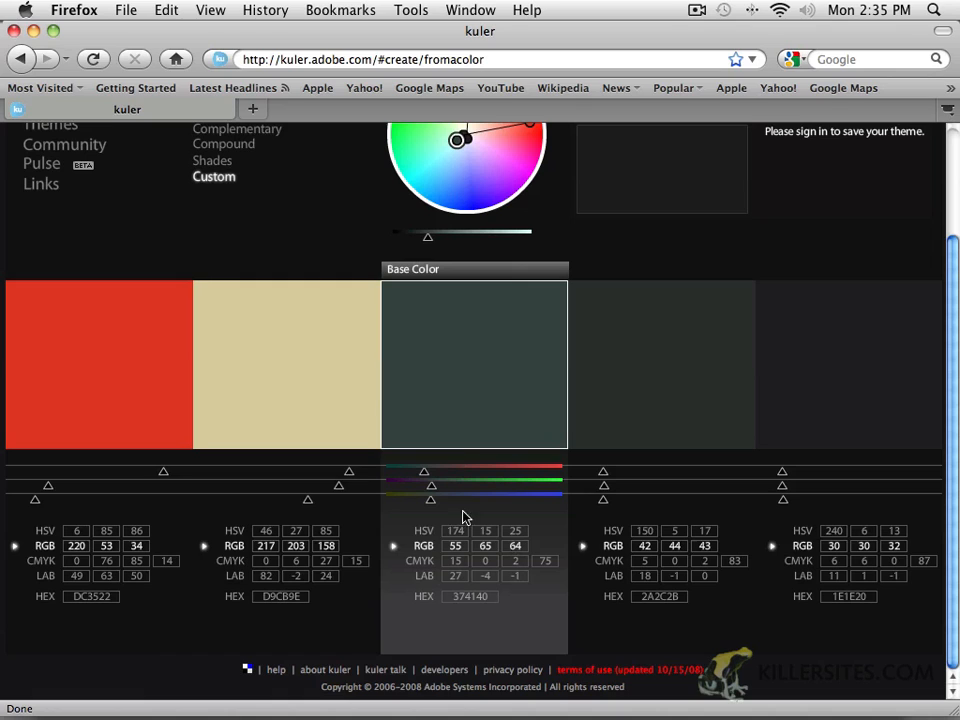
click(98, 364)
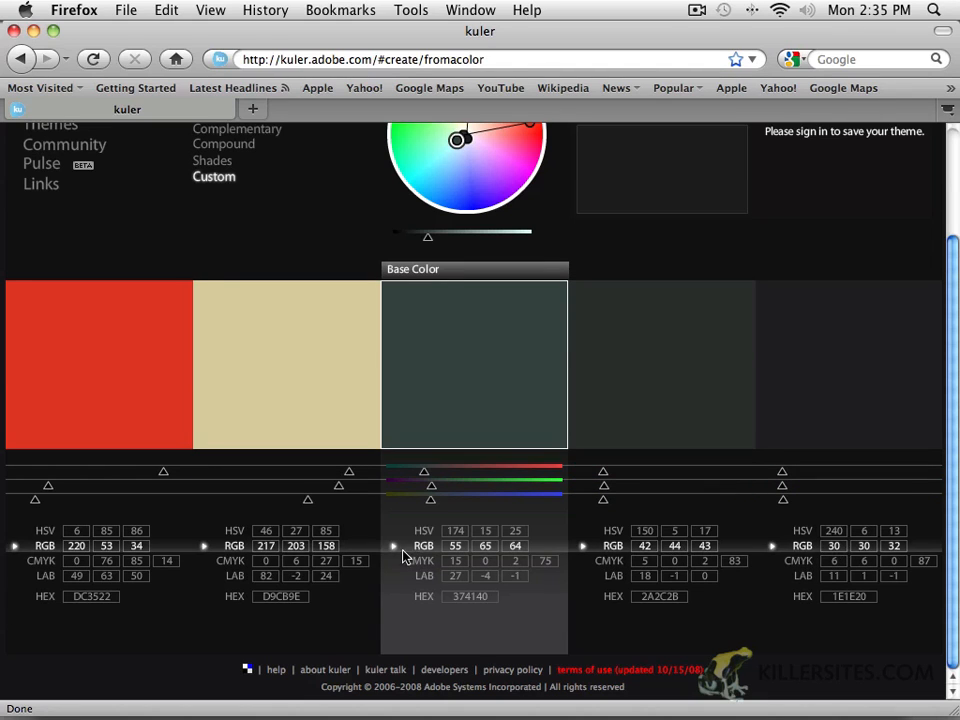
click(284, 364)
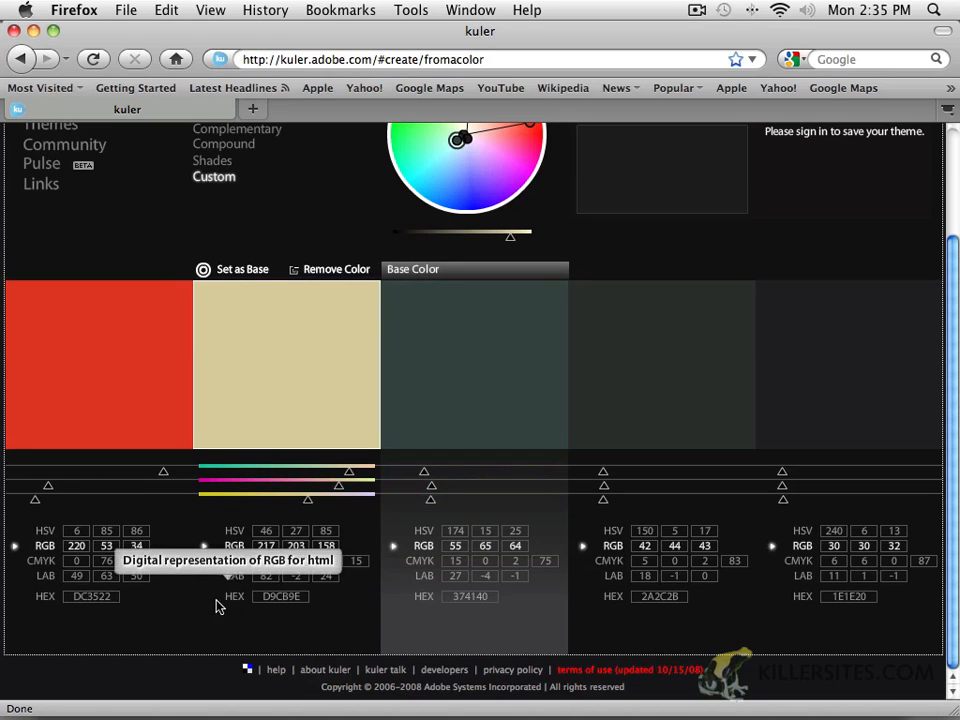
mouse_move(222, 604)
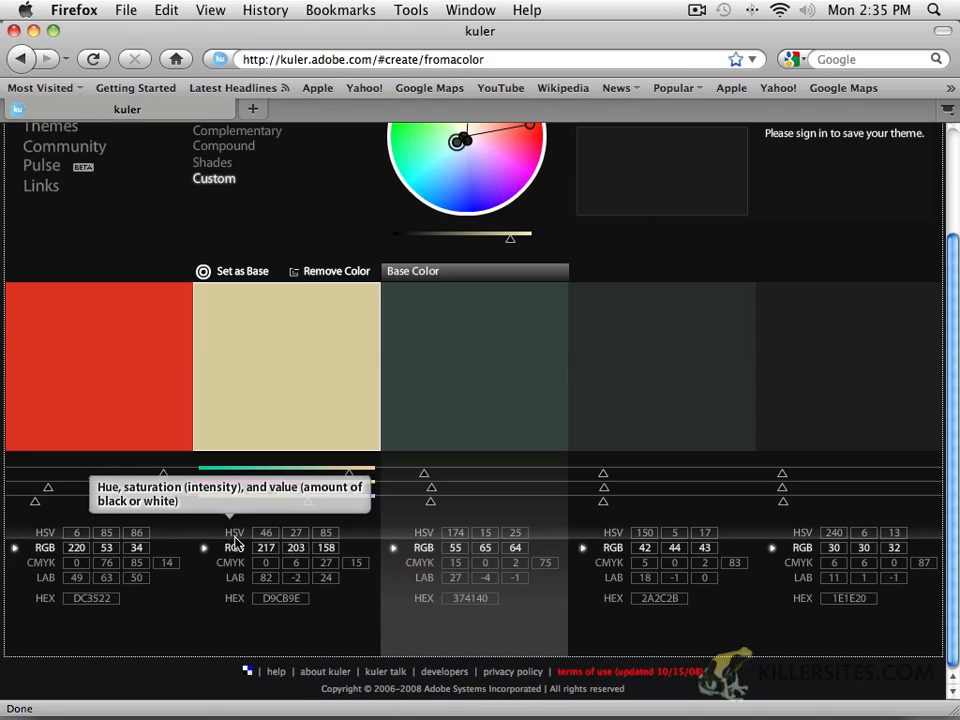
mouse_move(230, 562)
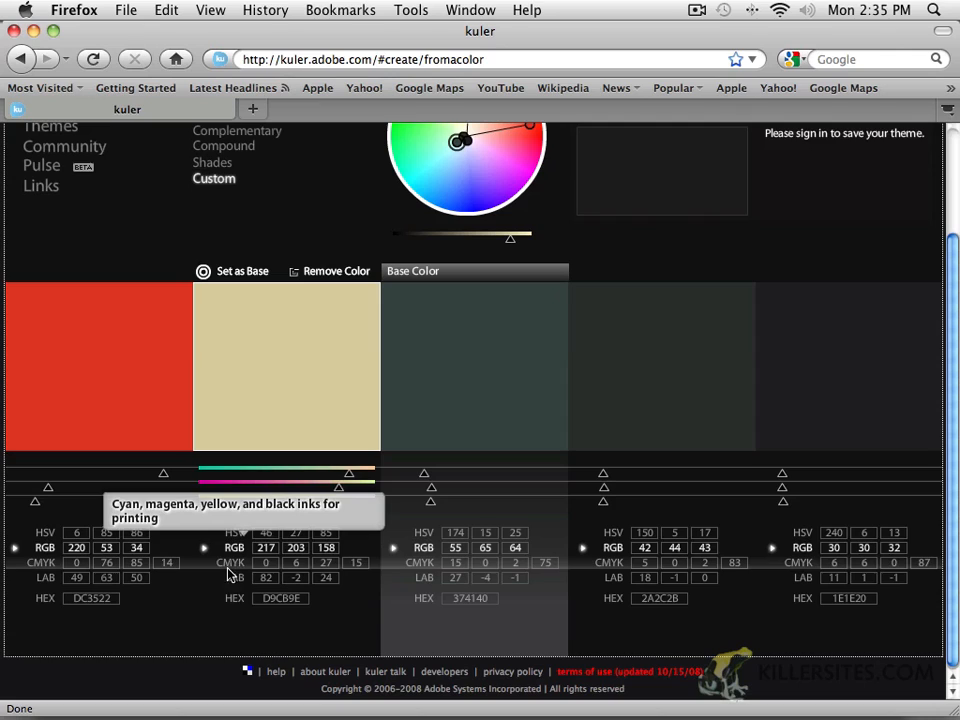
mouse_move(464, 604)
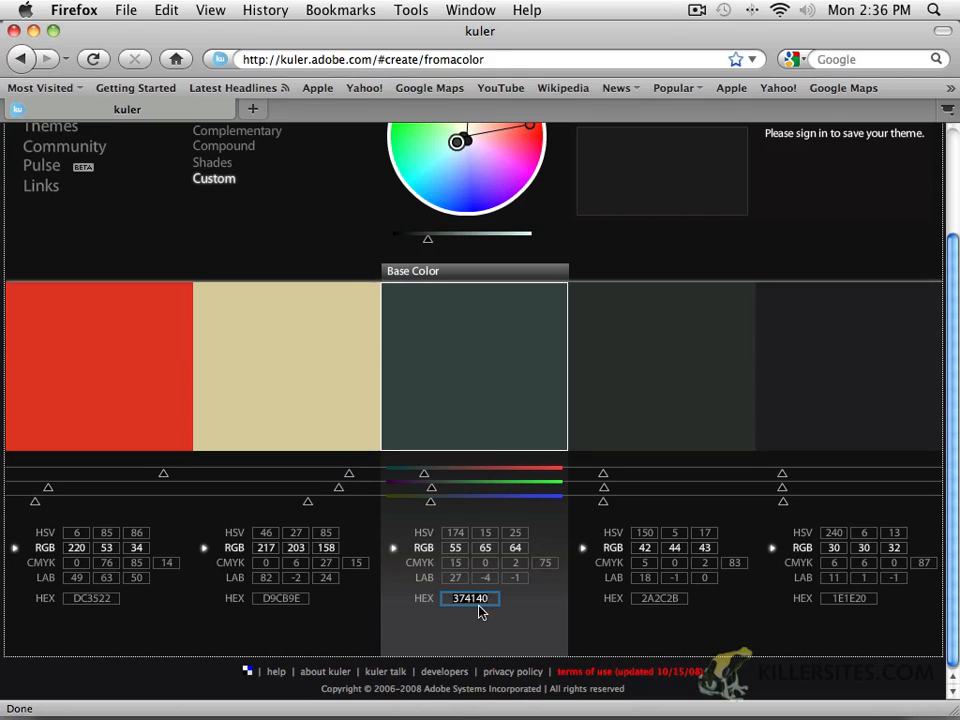
mouse_move(430, 612)
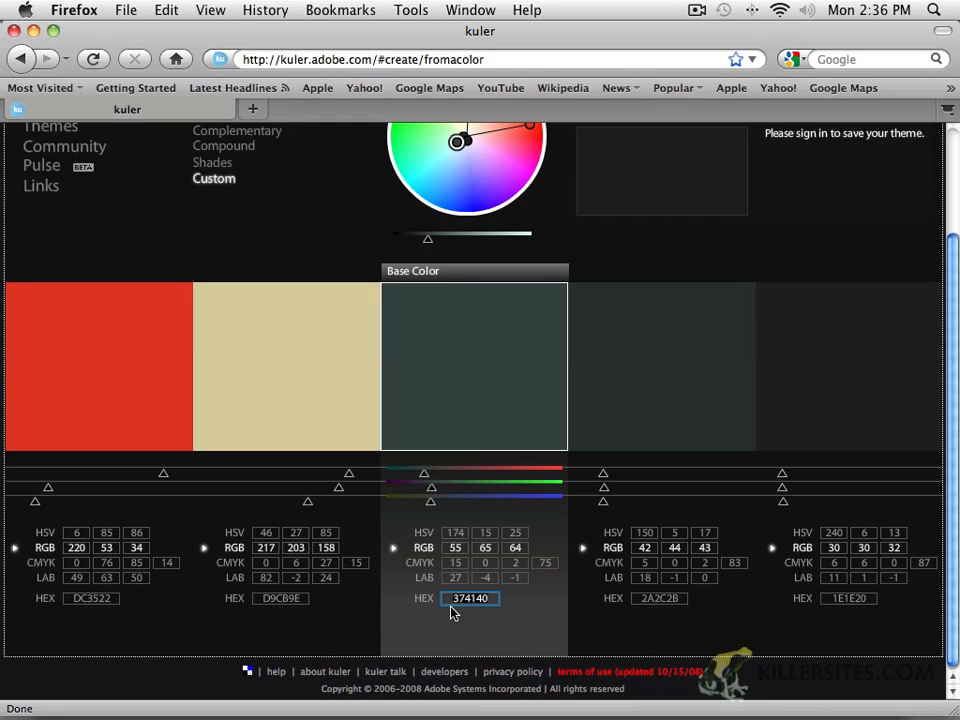
mouse_move(470, 598)
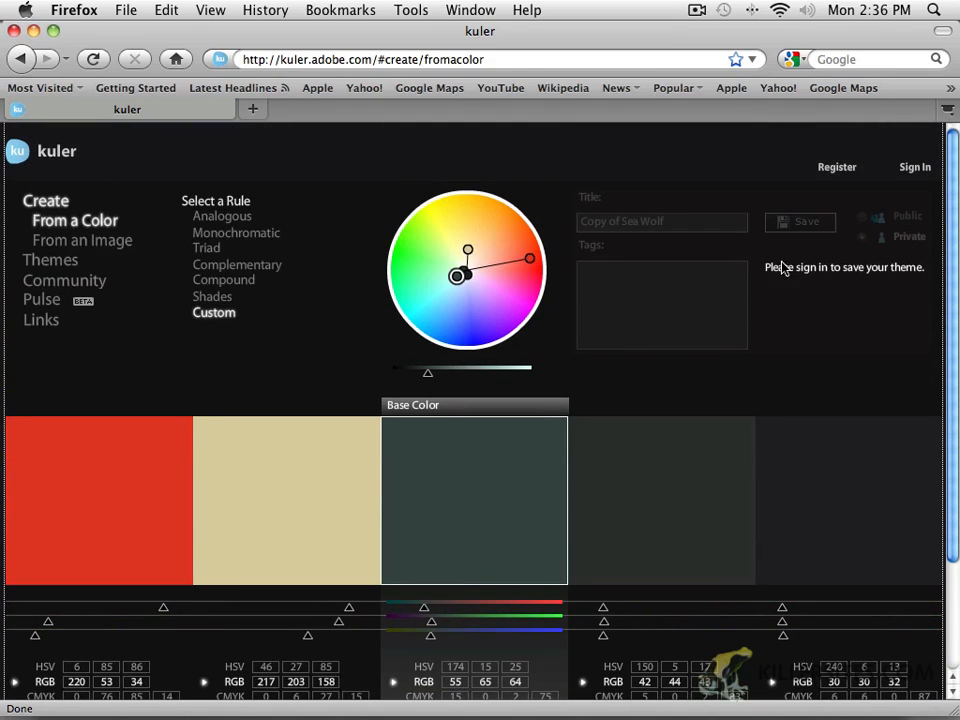
Select the base colour's hex value 374140 in the Sea Wolf copy
scroll(down, 3)
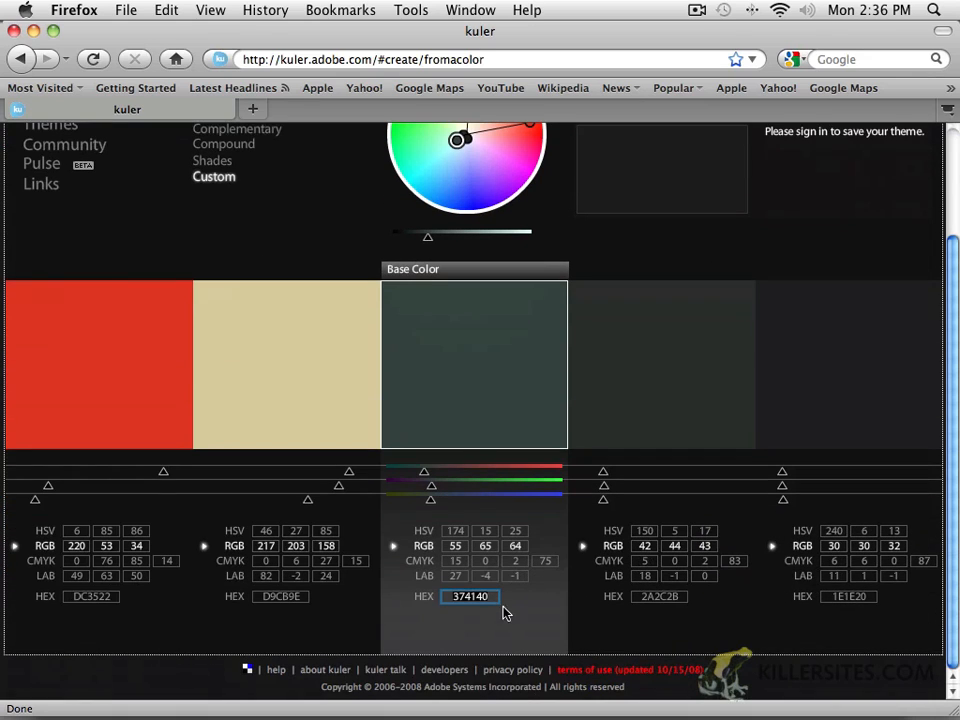
click(470, 596)
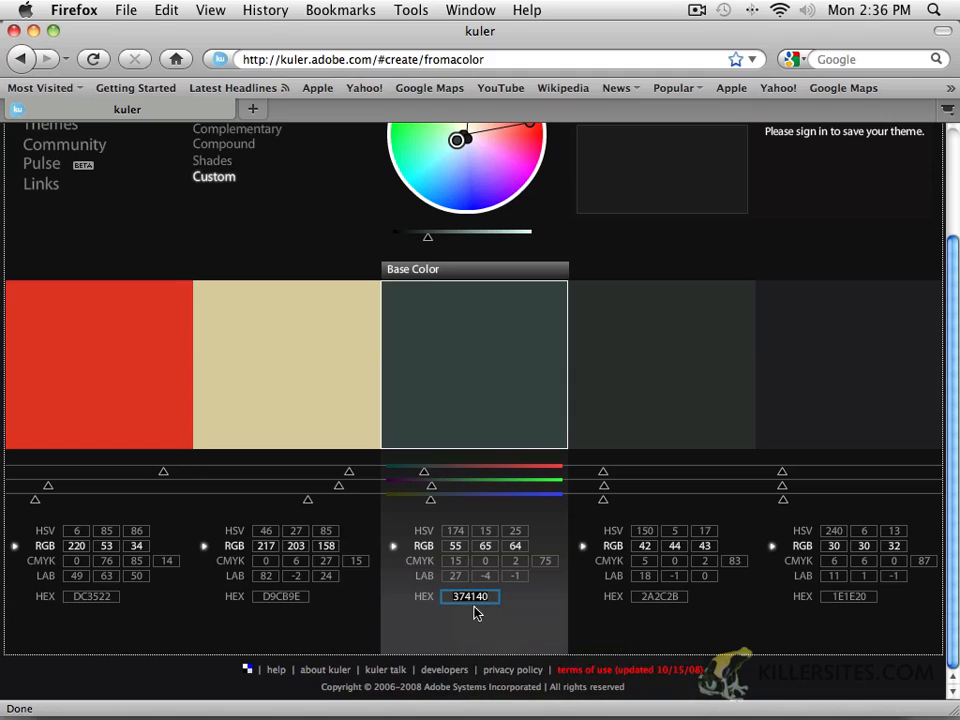
mouse_move(478, 608)
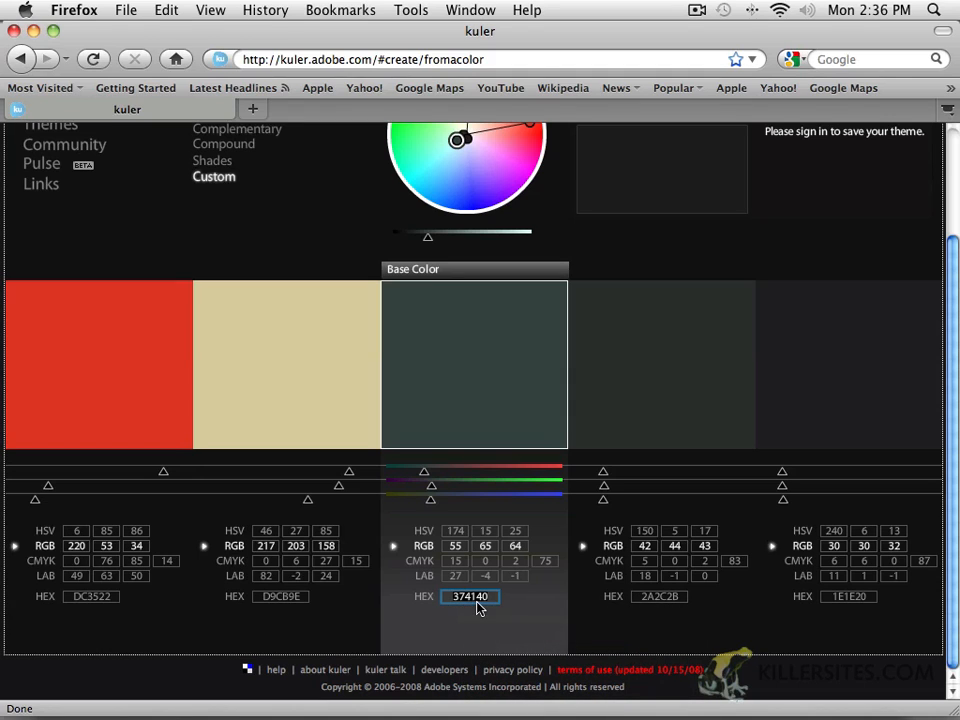
mouse_move(432, 640)
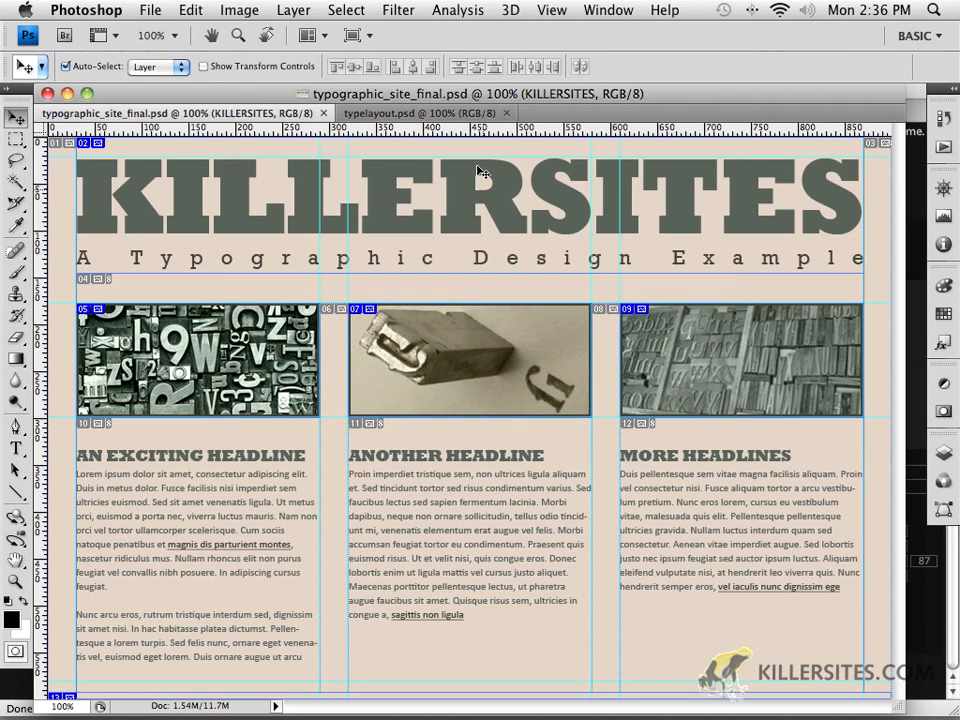
Show the typelayout.psd document in Photoshop, then return to the Kuler colour values in Firefox
click(420, 112)
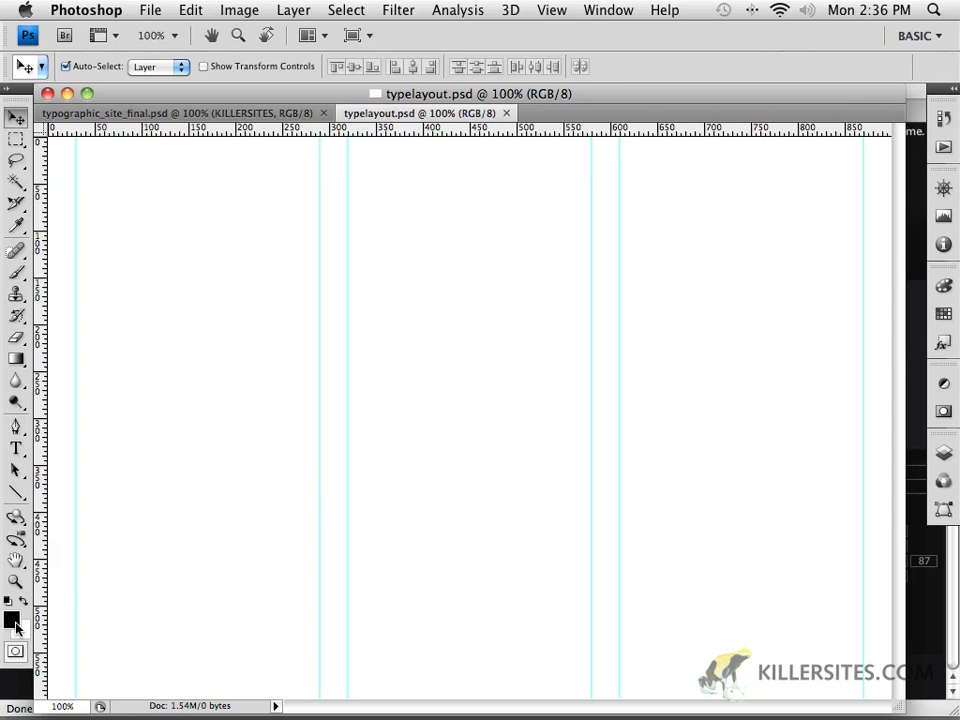
click(10, 618)
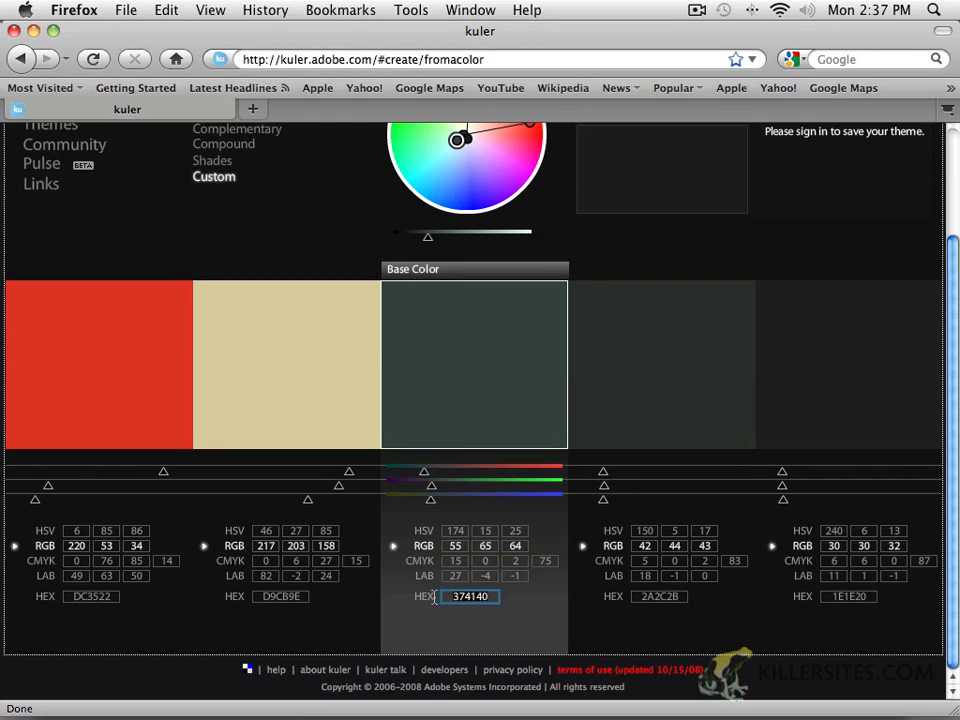
Copy the base hex 374140 so Photoshop's foreground colour picker can be set to it
right_click(470, 596)
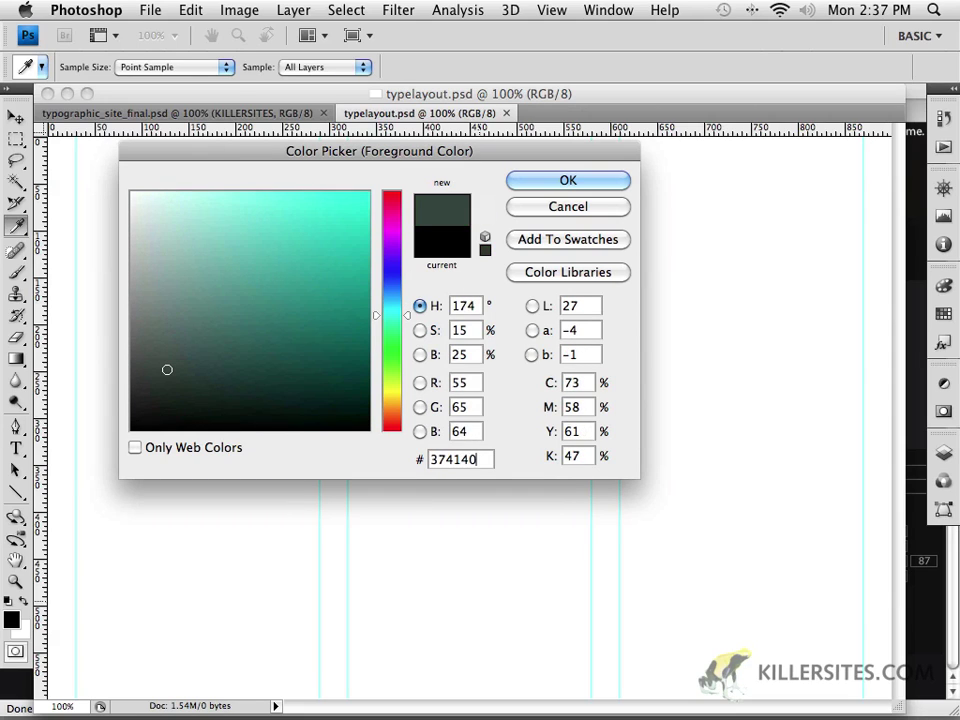
Accept 374140 as the foreground colour, fill the typelayout canvas with it, and show the Swatches panel
click(568, 180)
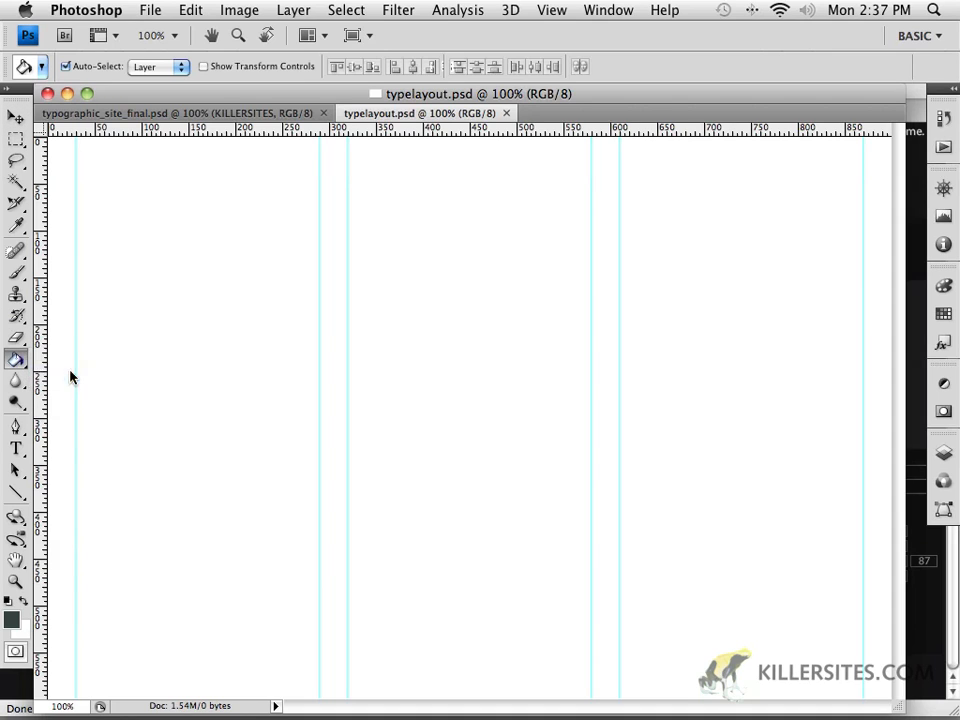
click(252, 320)
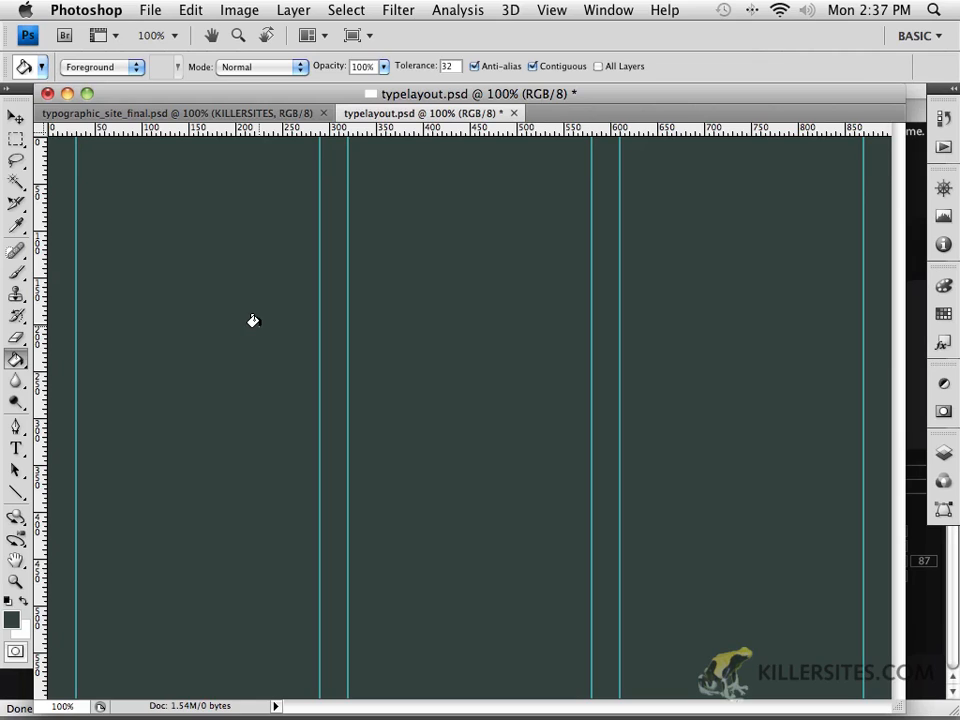
mouse_move(942, 184)
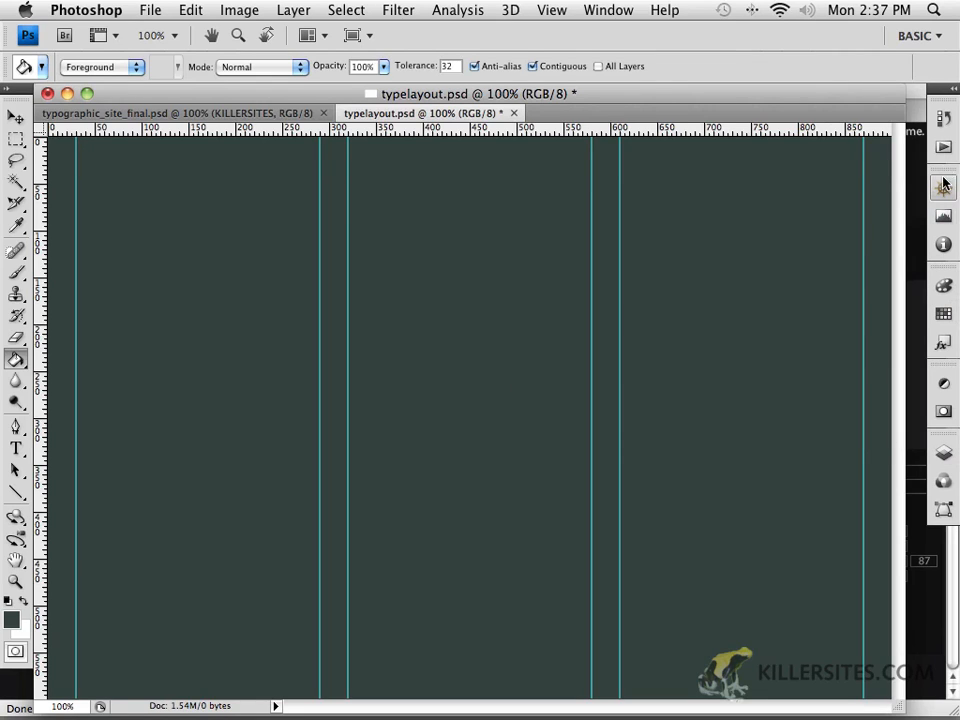
mouse_move(944, 312)
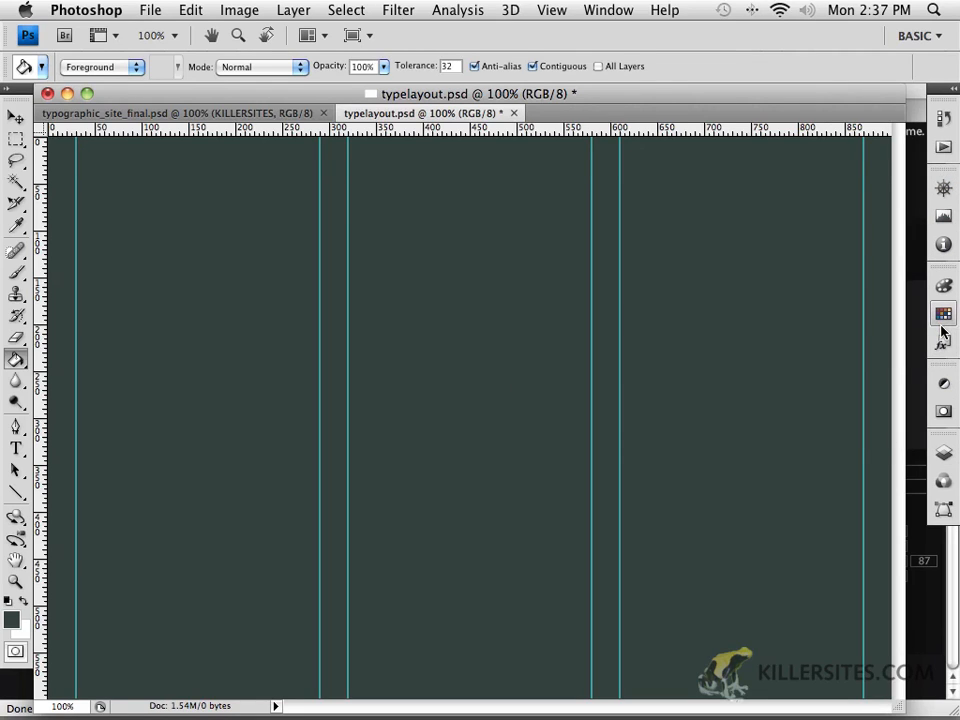
click(944, 312)
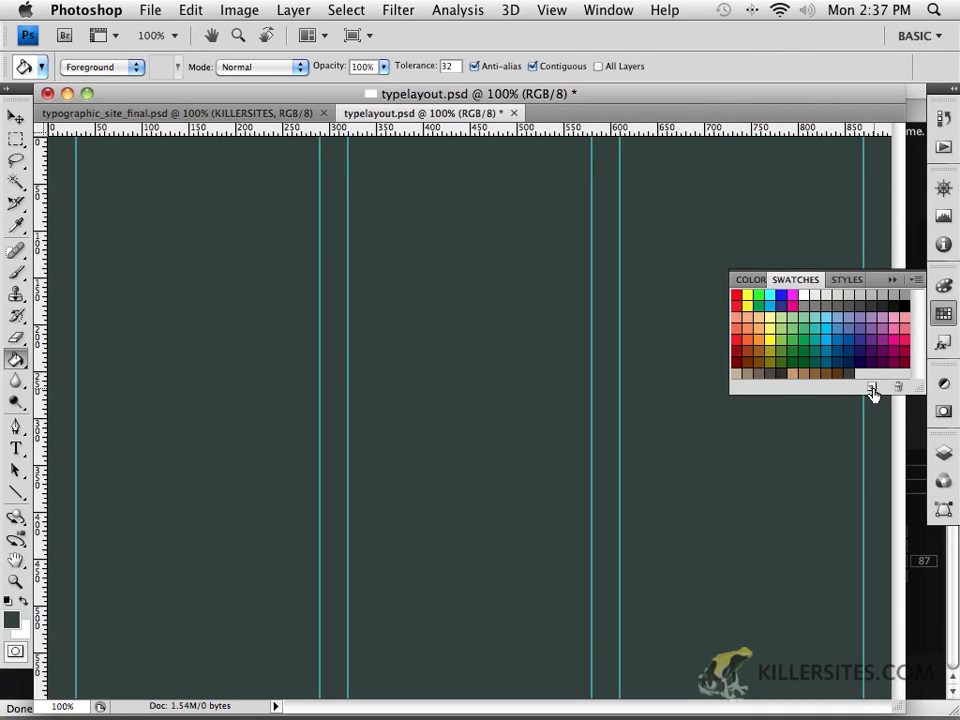
mouse_move(856, 364)
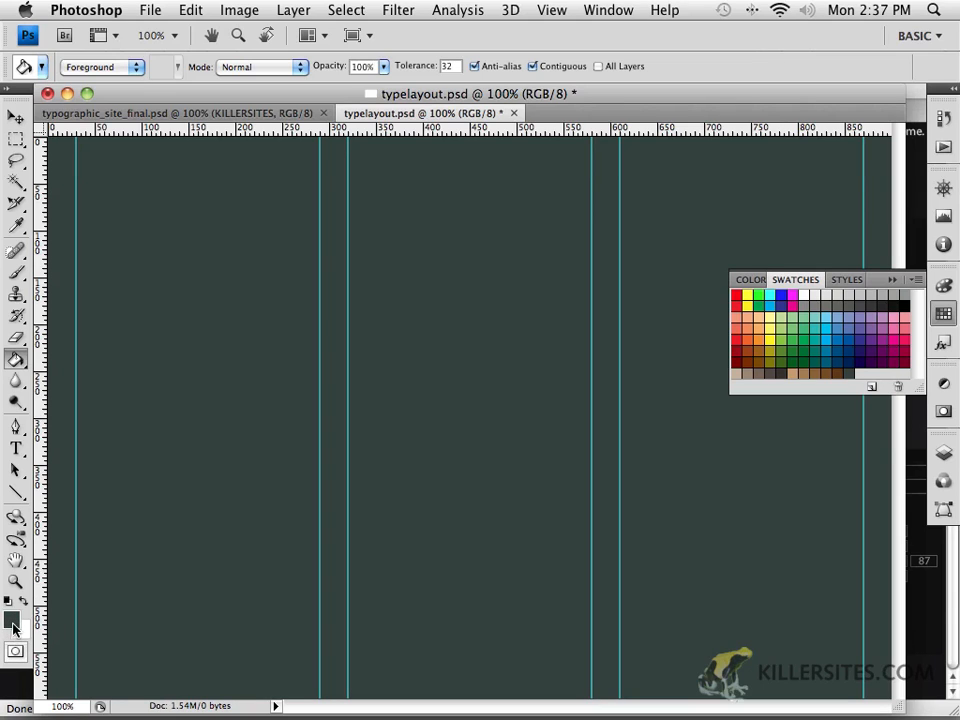
mouse_move(736, 436)
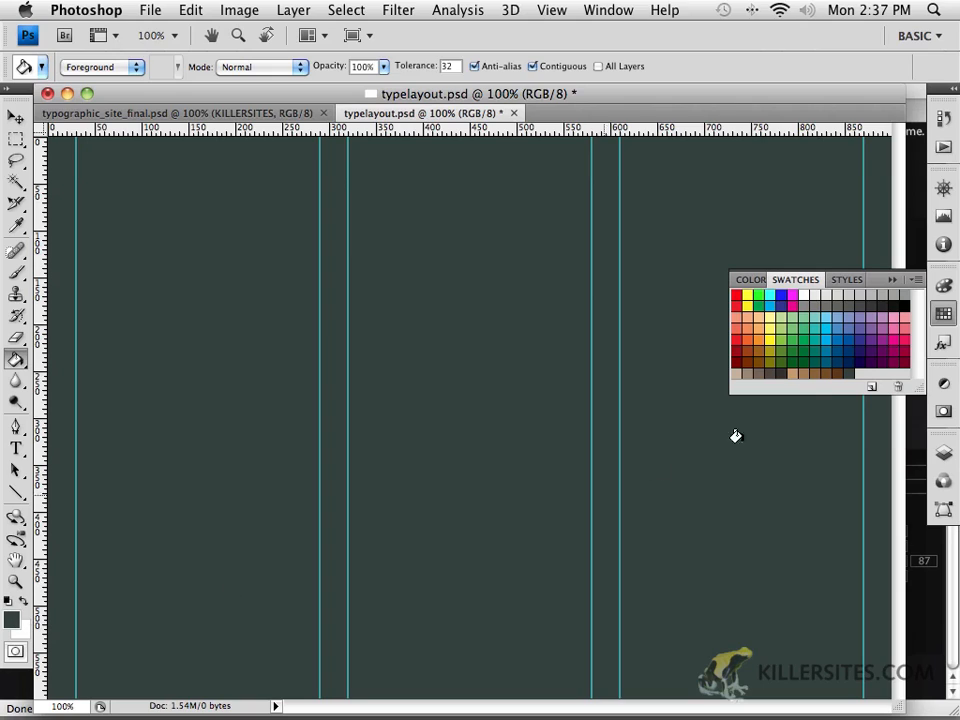
mouse_move(856, 364)
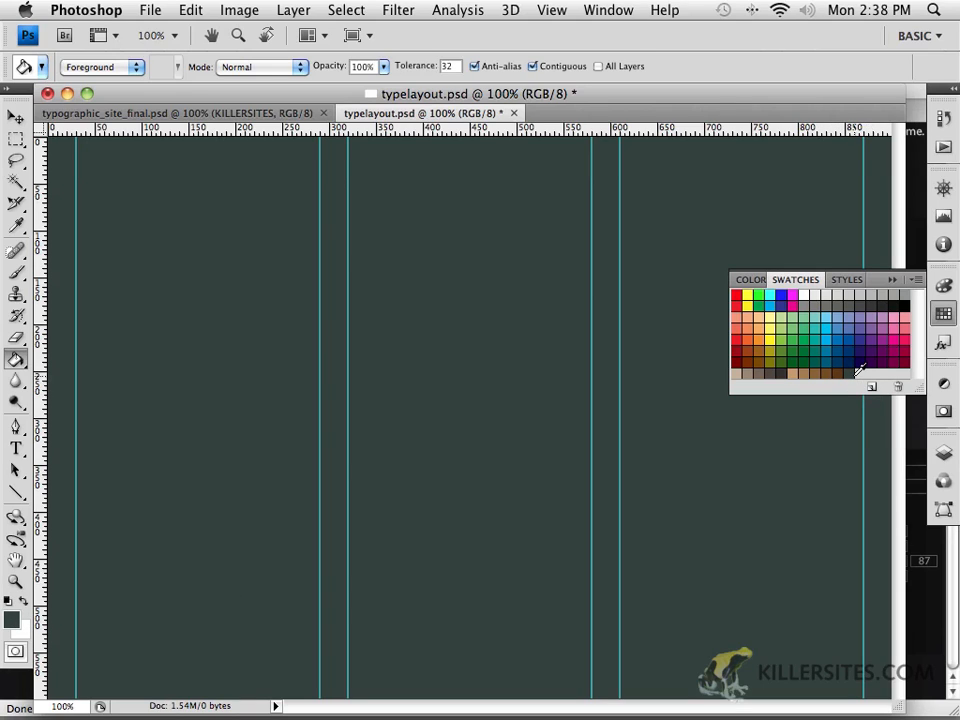
Add the 374140 foreground colour as a new swatch named Swatch 1 and bring up the swatch management menu
click(856, 368)
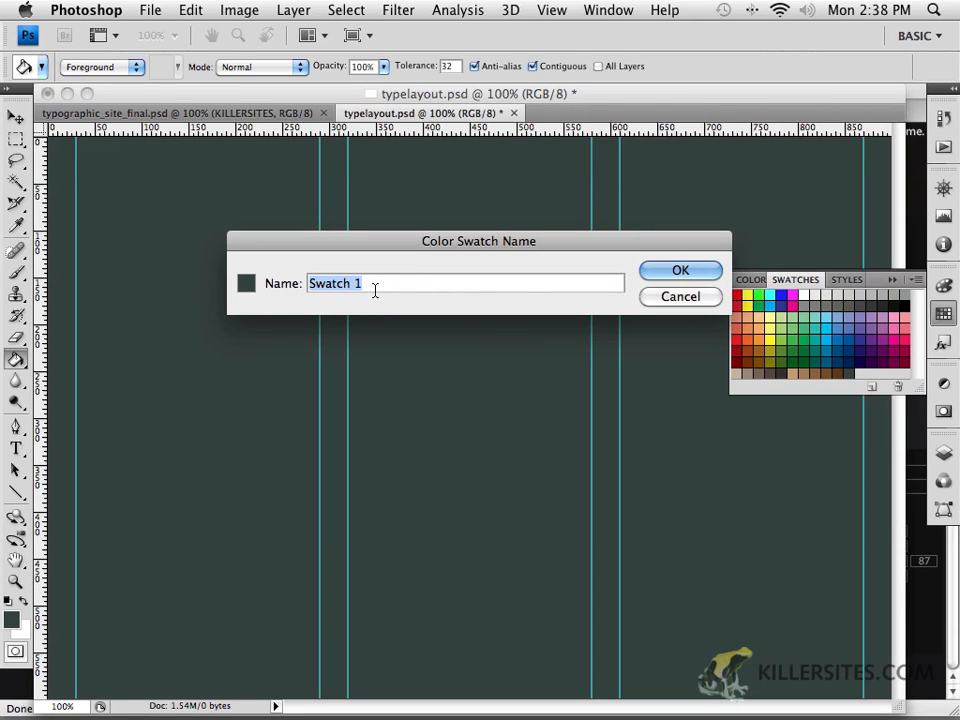
click(680, 270)
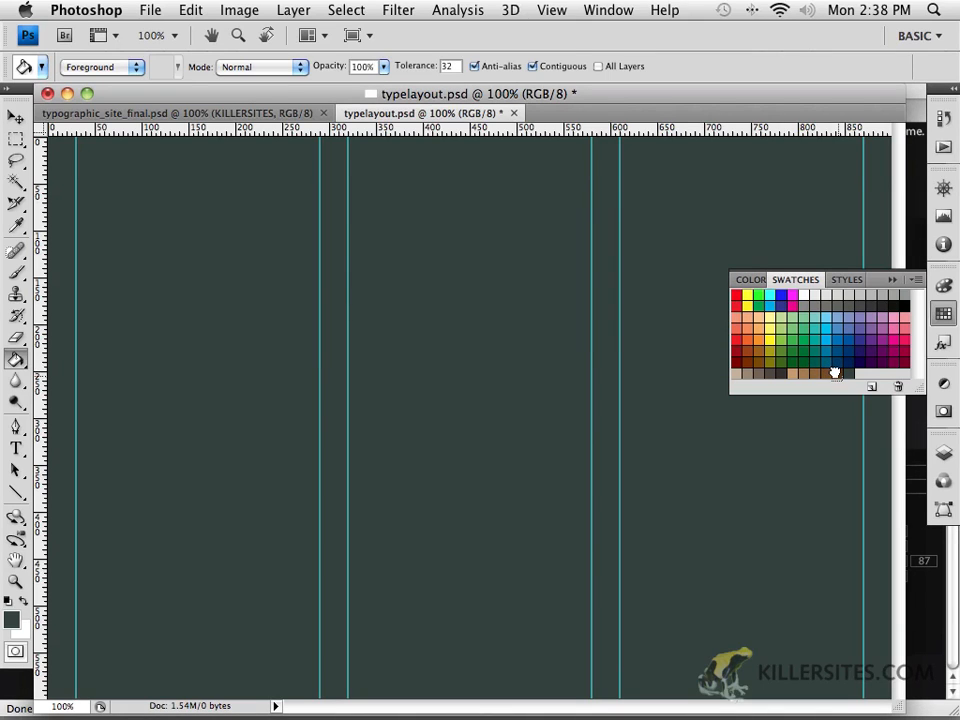
mouse_move(800, 302)
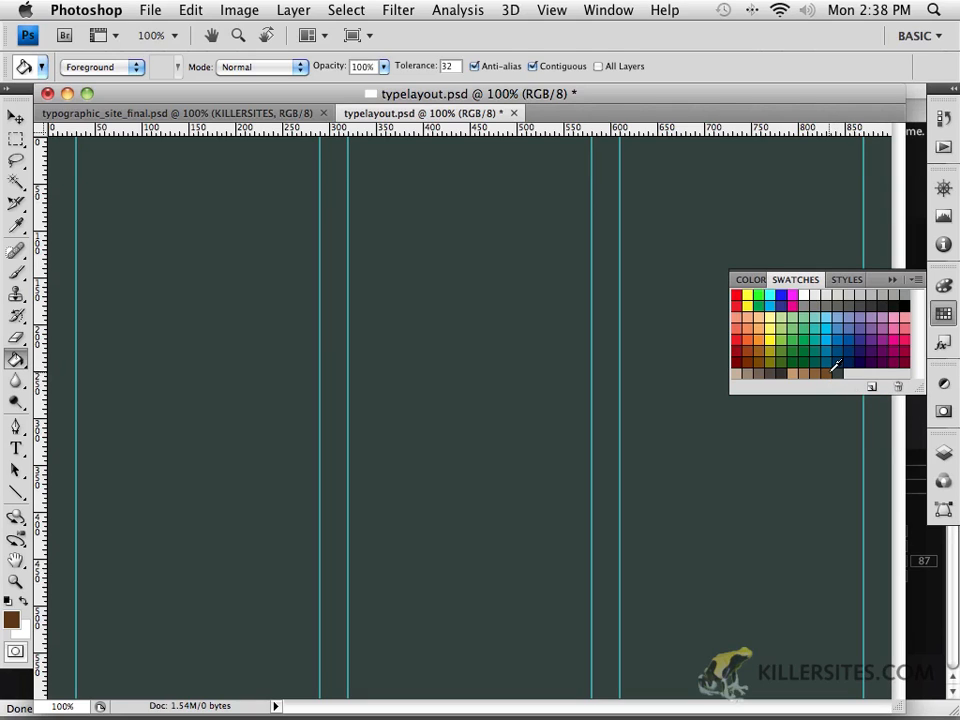
mouse_move(830, 370)
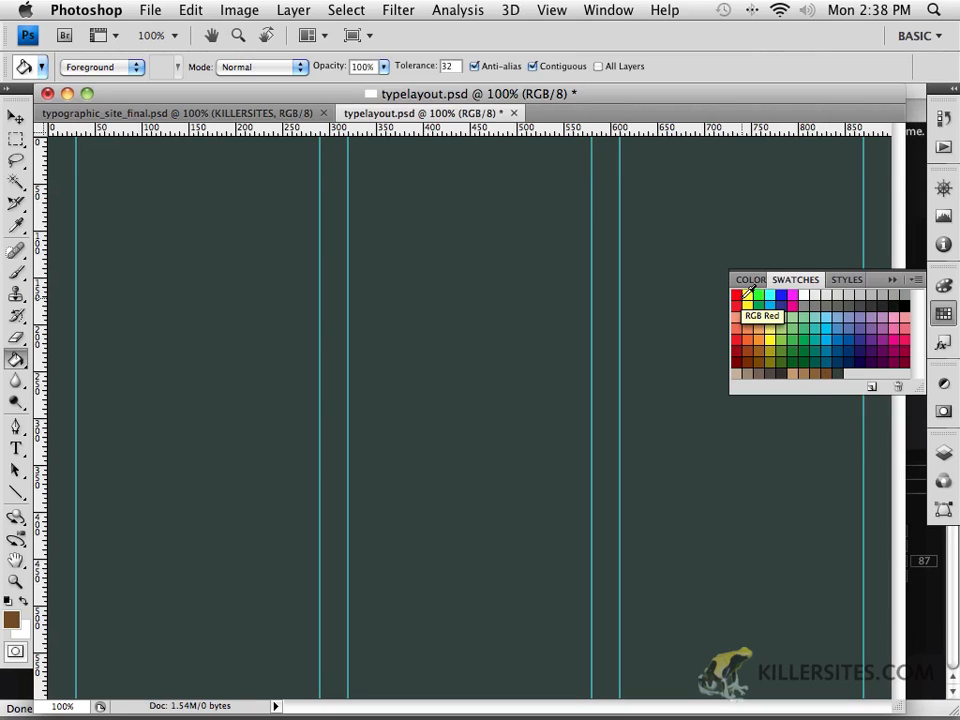
mouse_move(830, 356)
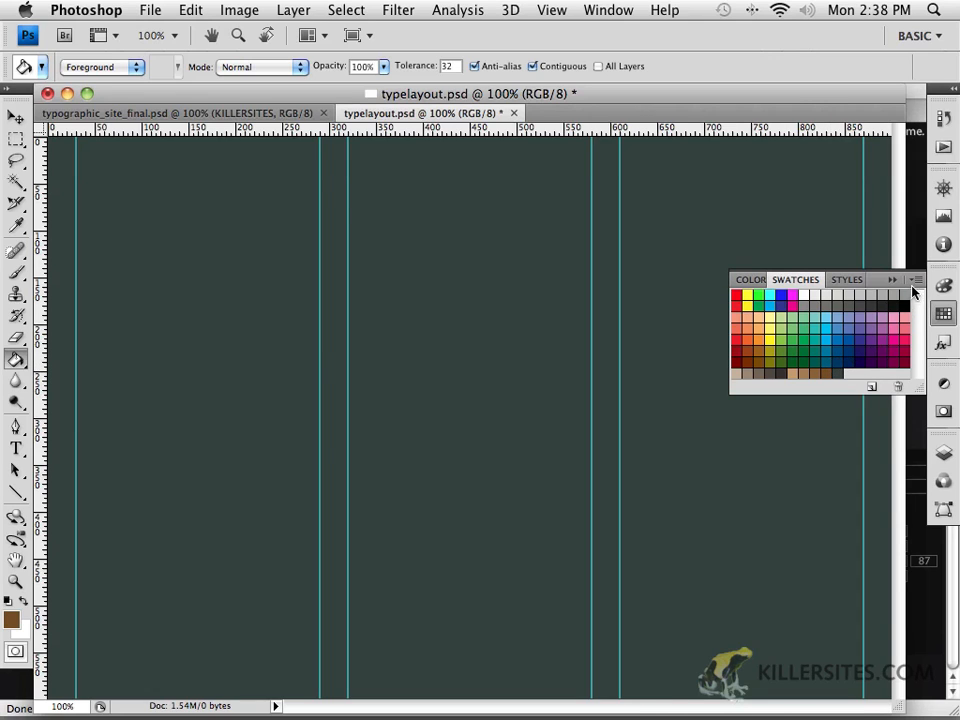
click(912, 280)
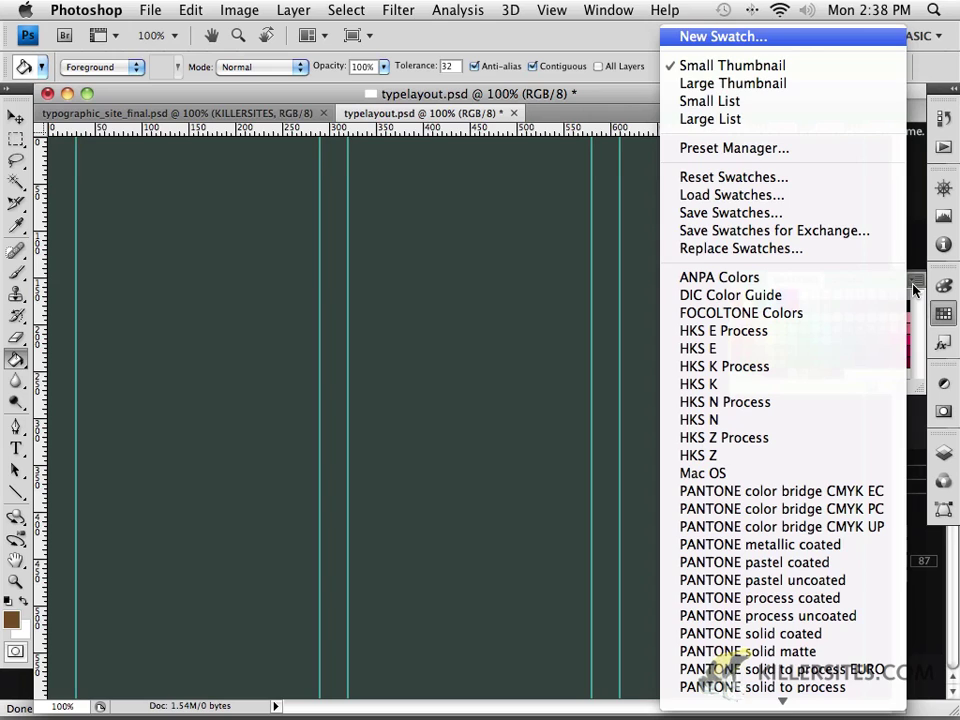
mouse_move(770, 248)
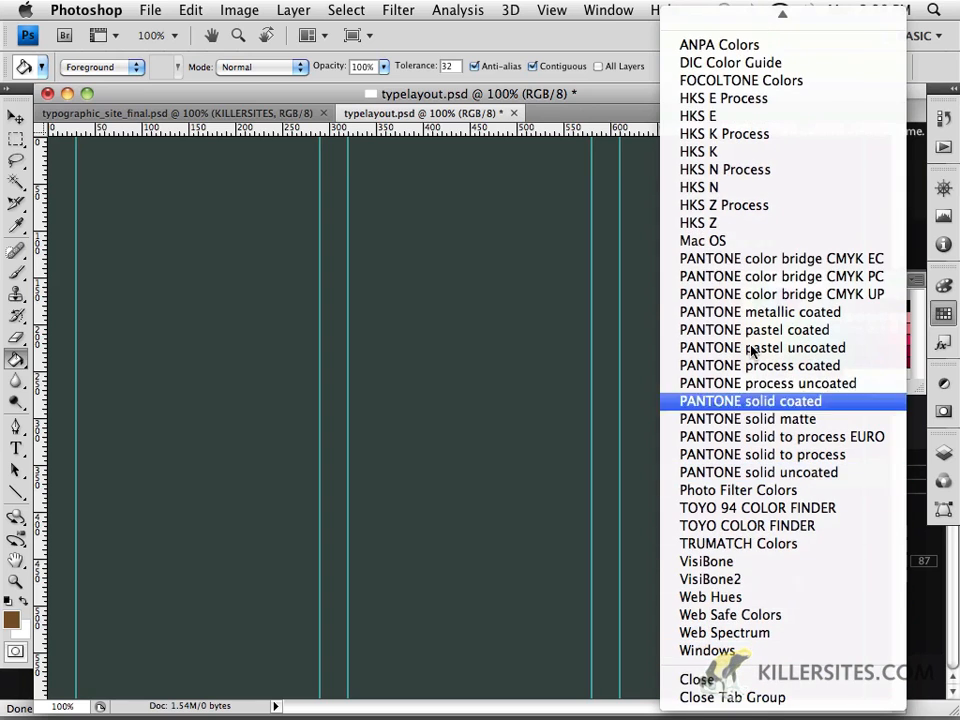
Choose Replace Swatches from the panel menu, reaching the prompt to save the current swatches first
scroll(up, 3)
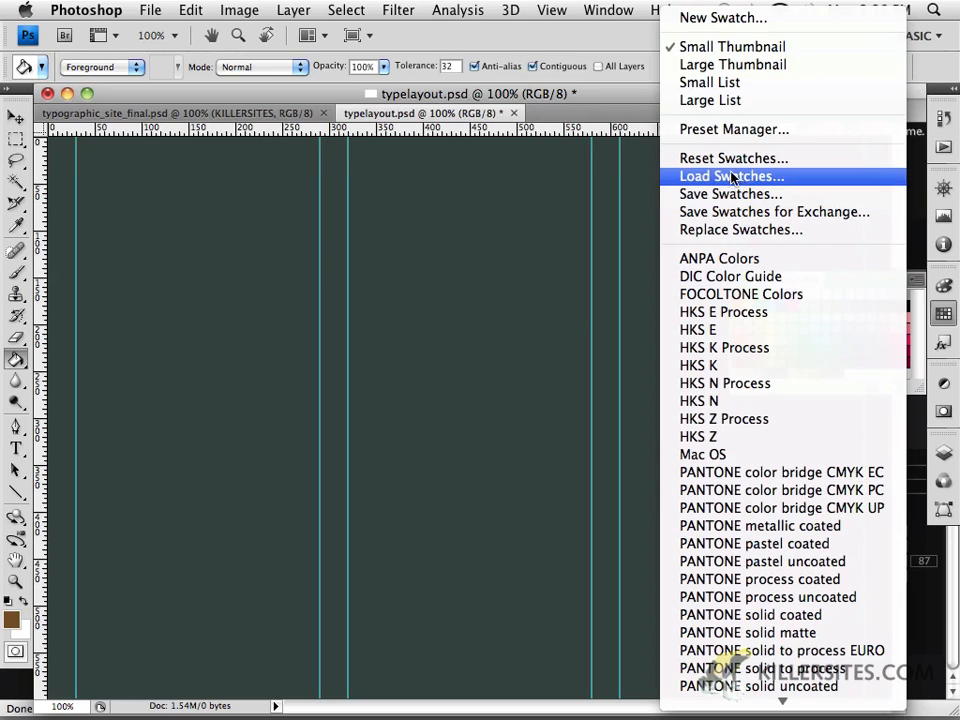
mouse_move(584, 320)
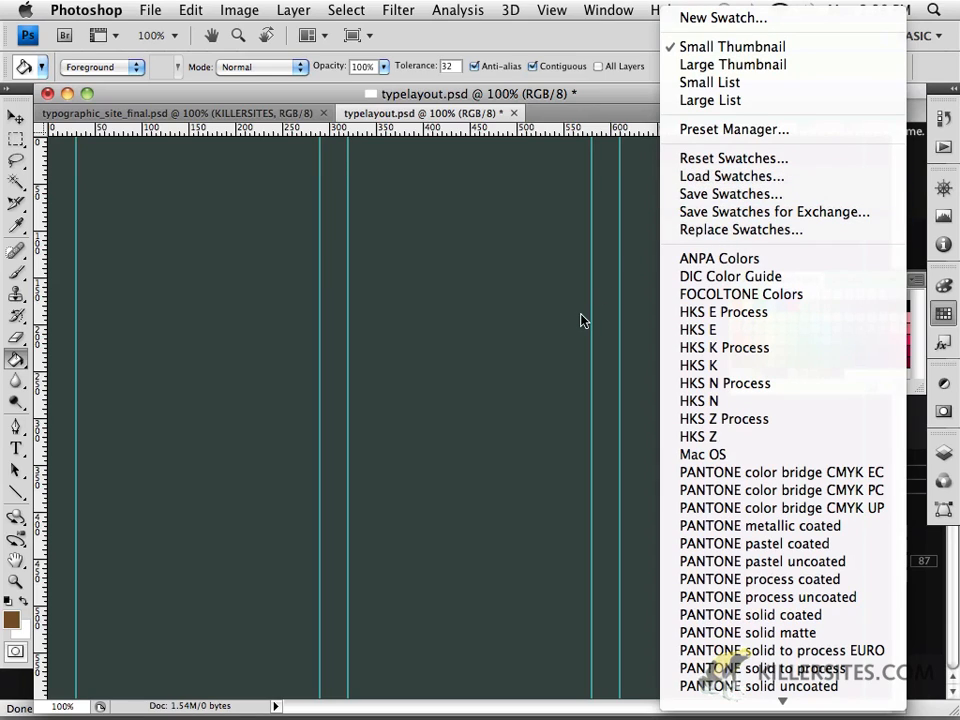
mouse_move(772, 212)
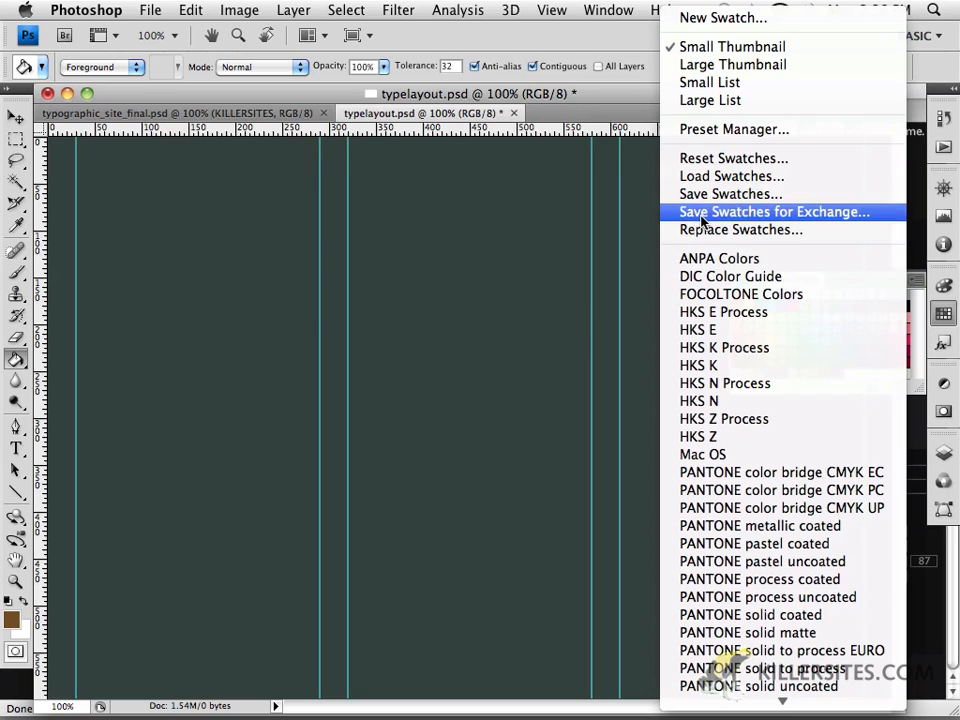
mouse_move(740, 228)
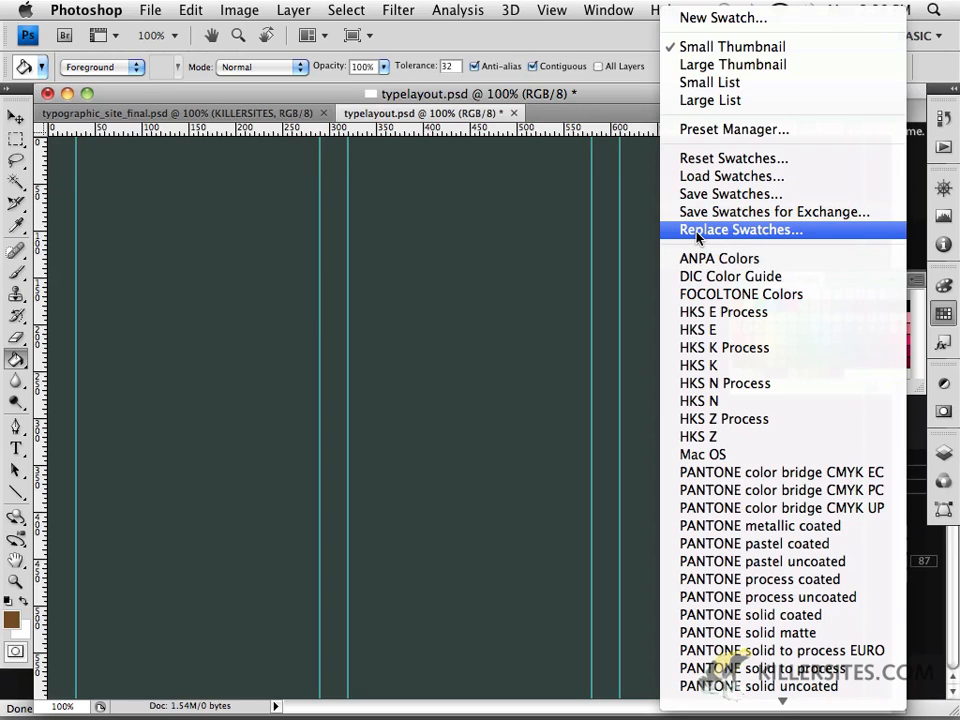
mouse_move(716, 238)
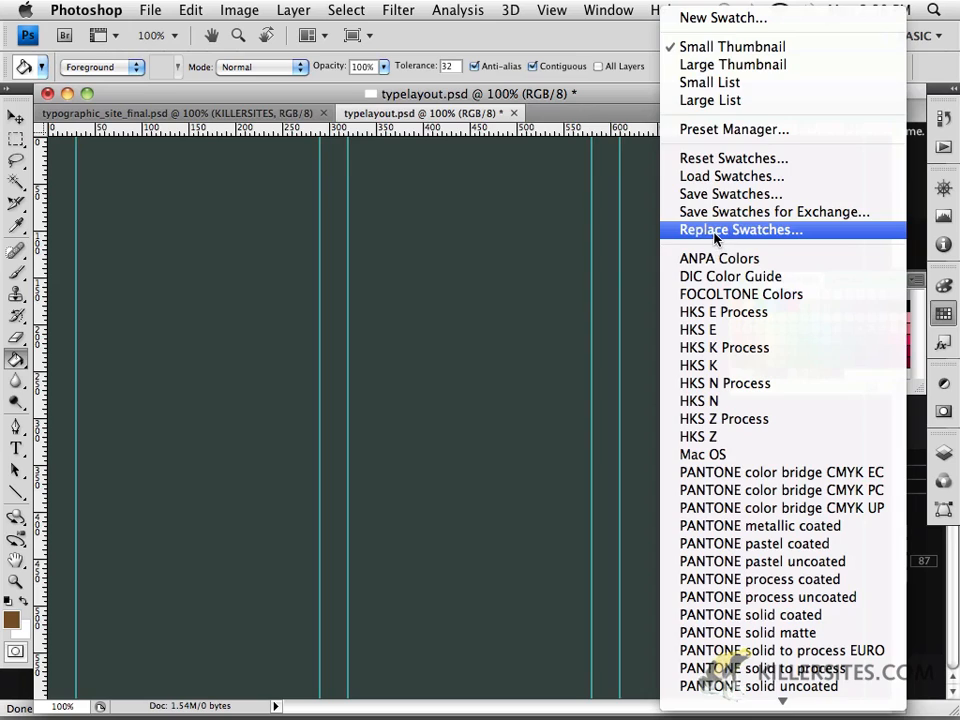
click(740, 228)
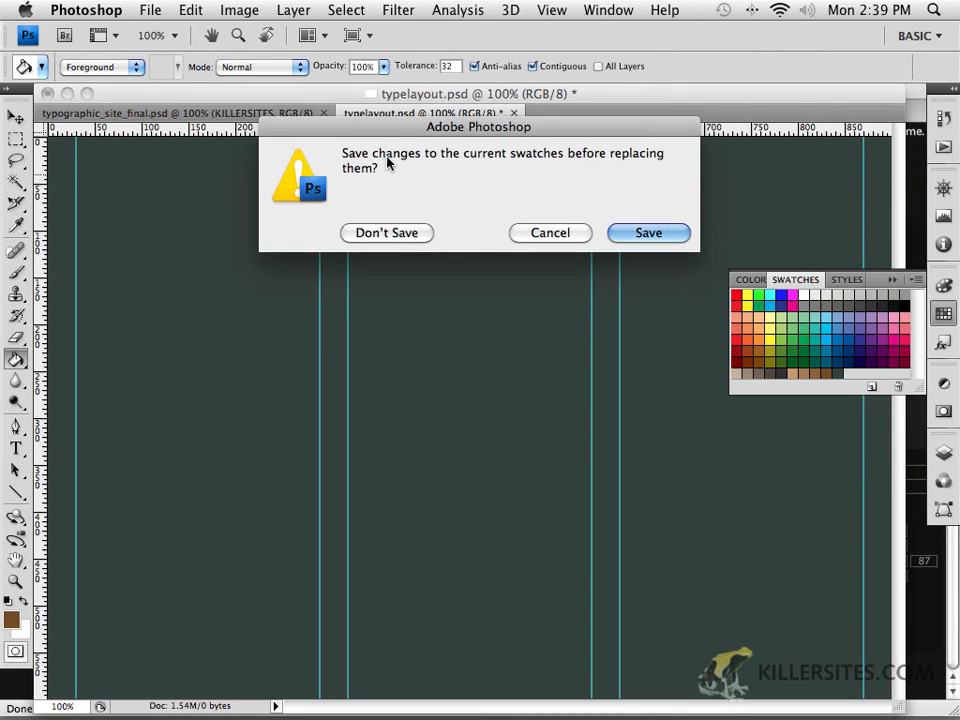
mouse_move(484, 228)
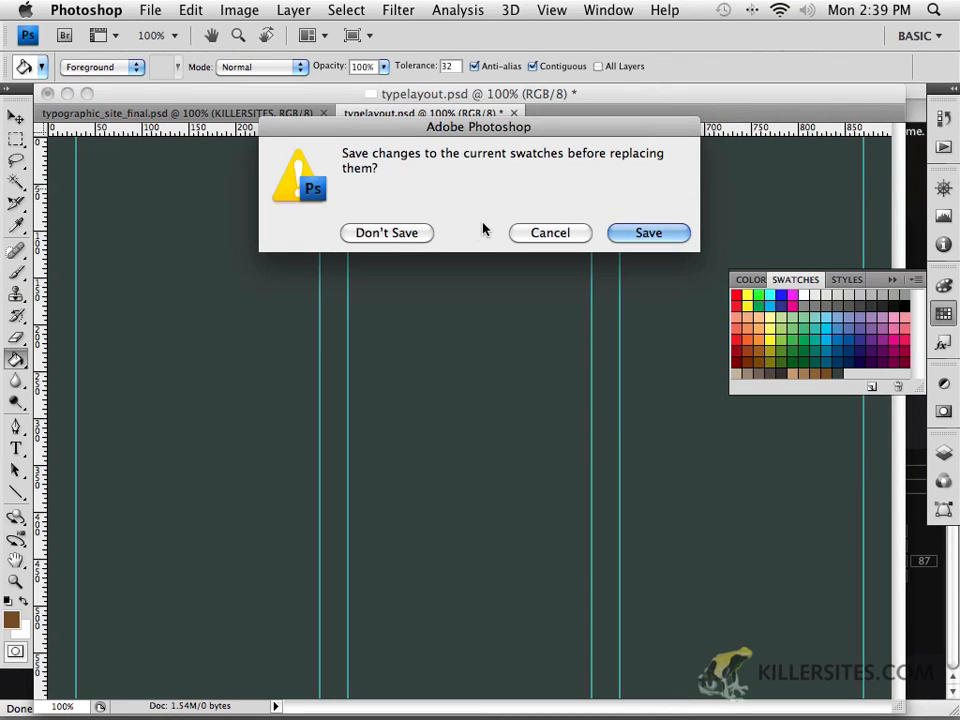
Cancel replacing the swatches, keeping the current set with the new 374140 swatch
click(386, 232)
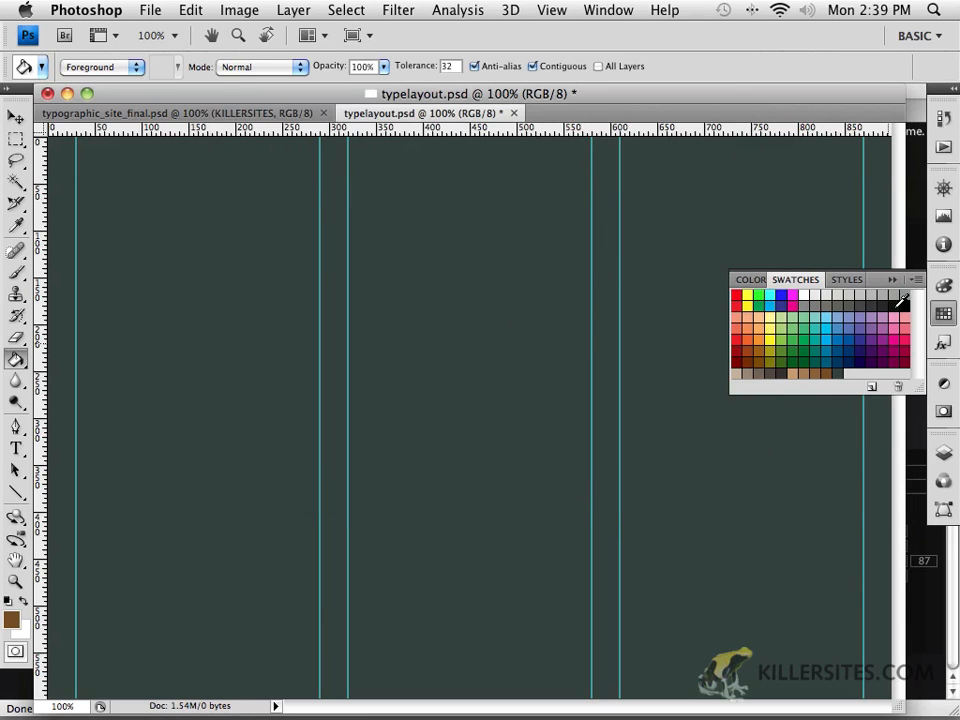
mouse_move(848, 350)
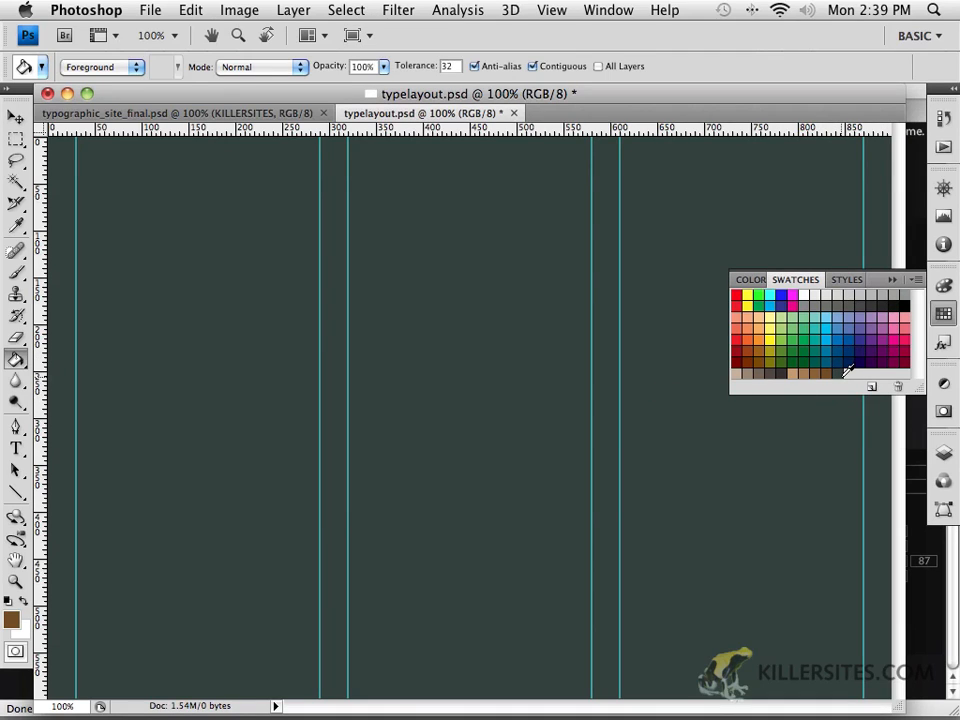
mouse_move(870, 384)
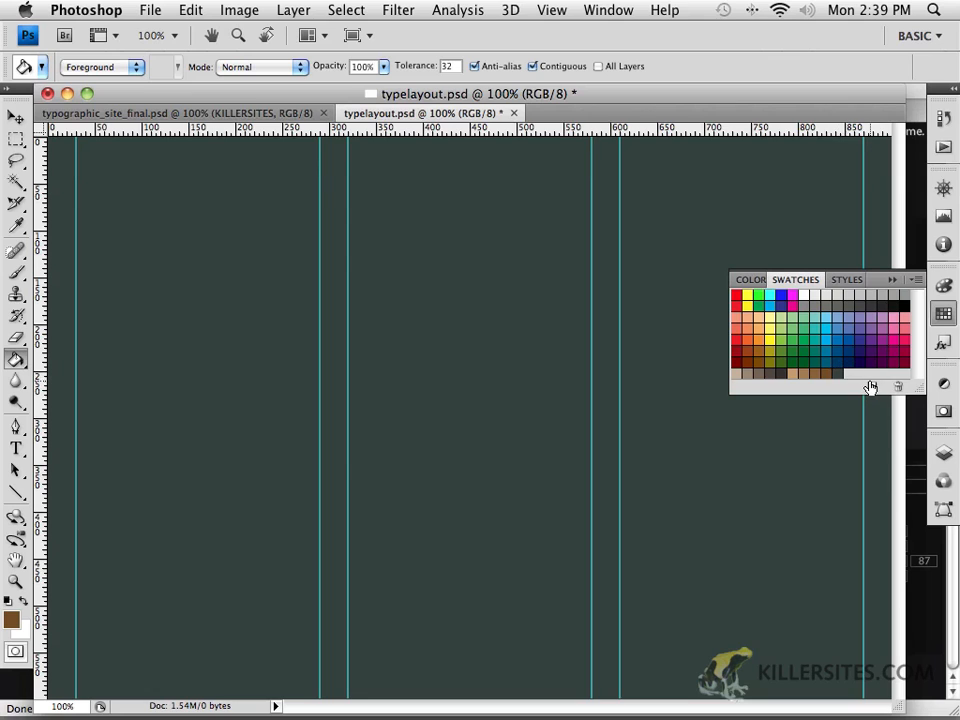
click(892, 280)
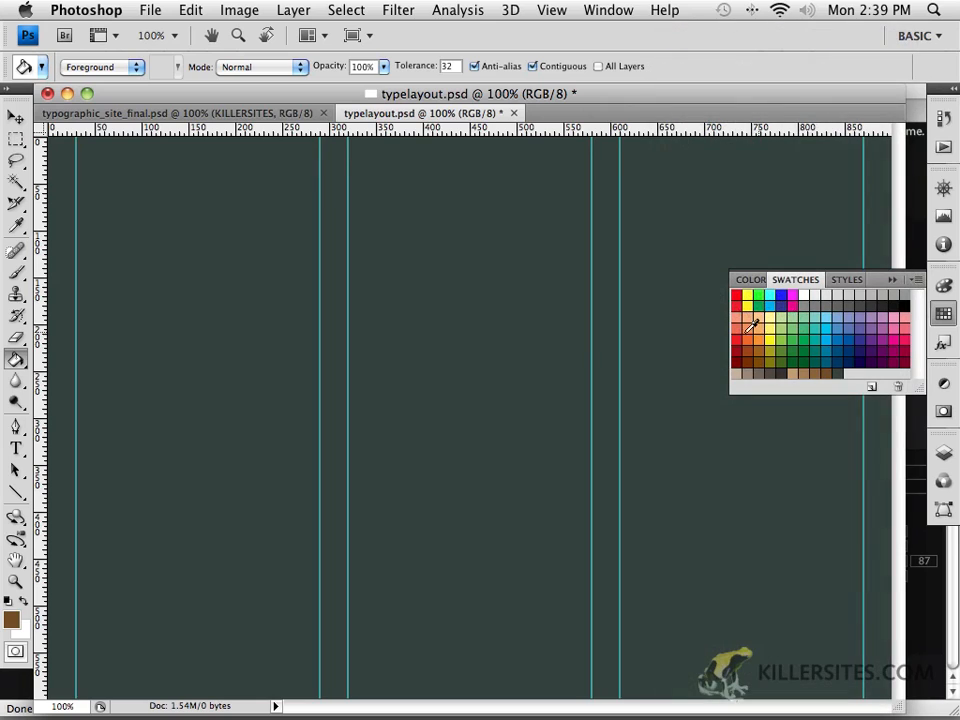
mouse_move(796, 364)
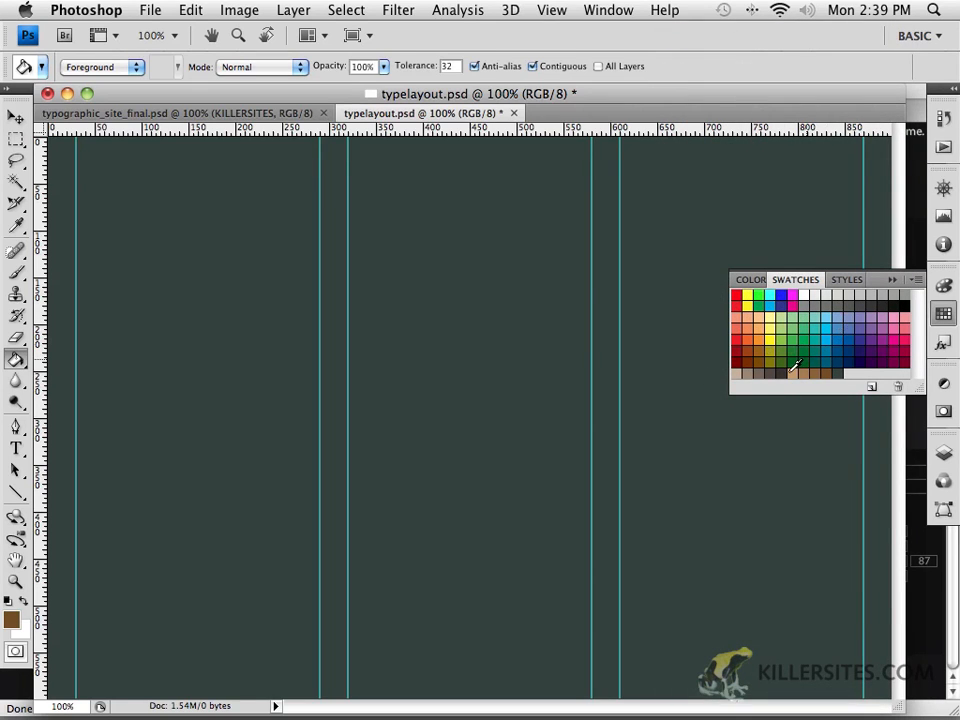